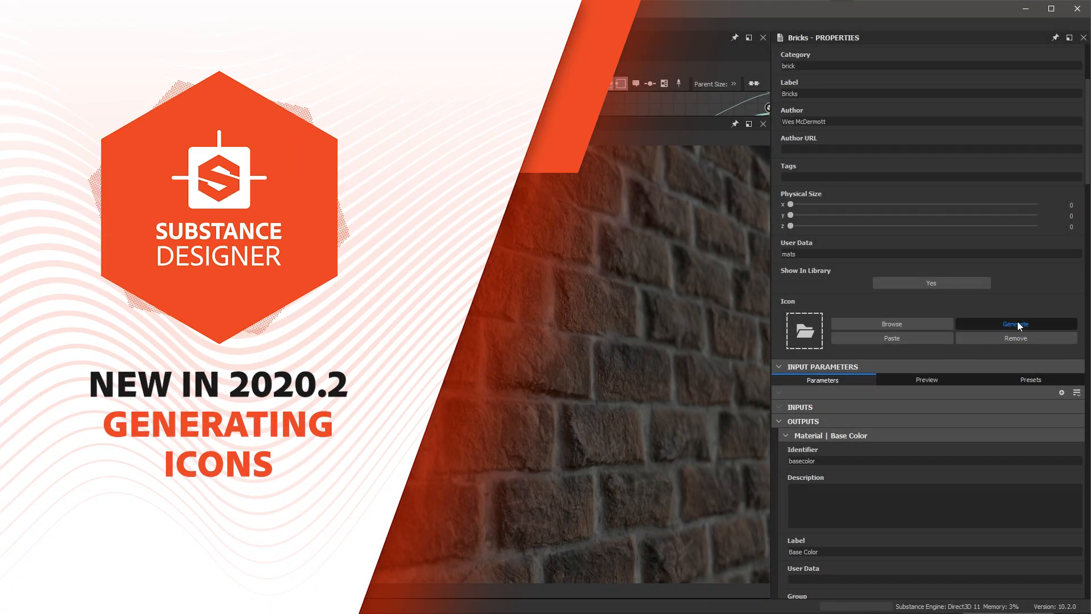
Step: Generate a thumbnail icon for the Bricks graph from its brick material
left_click(1015, 324)
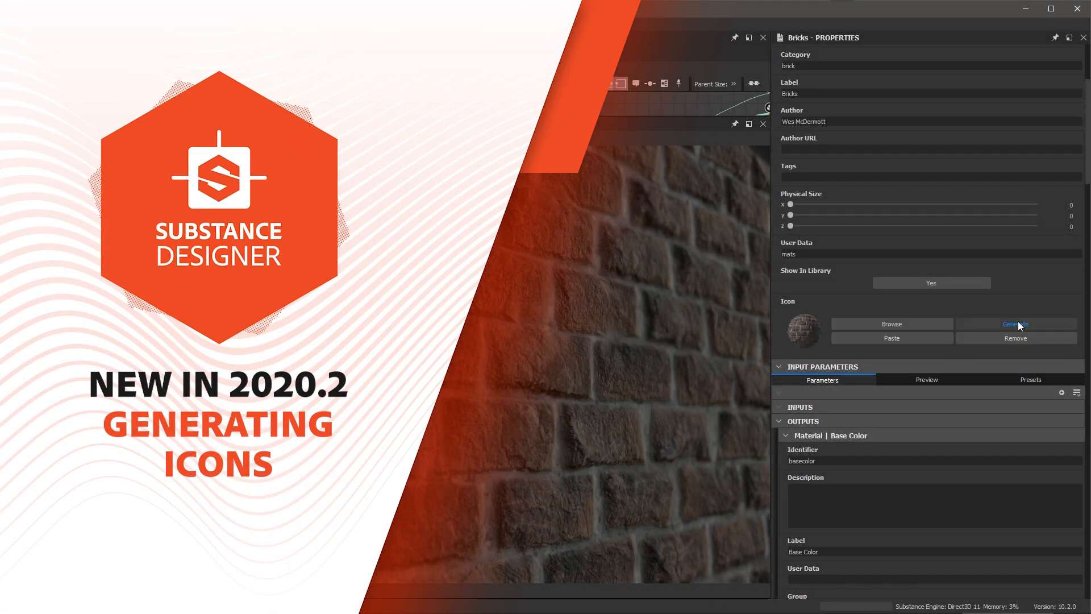
left_click(1015, 324)
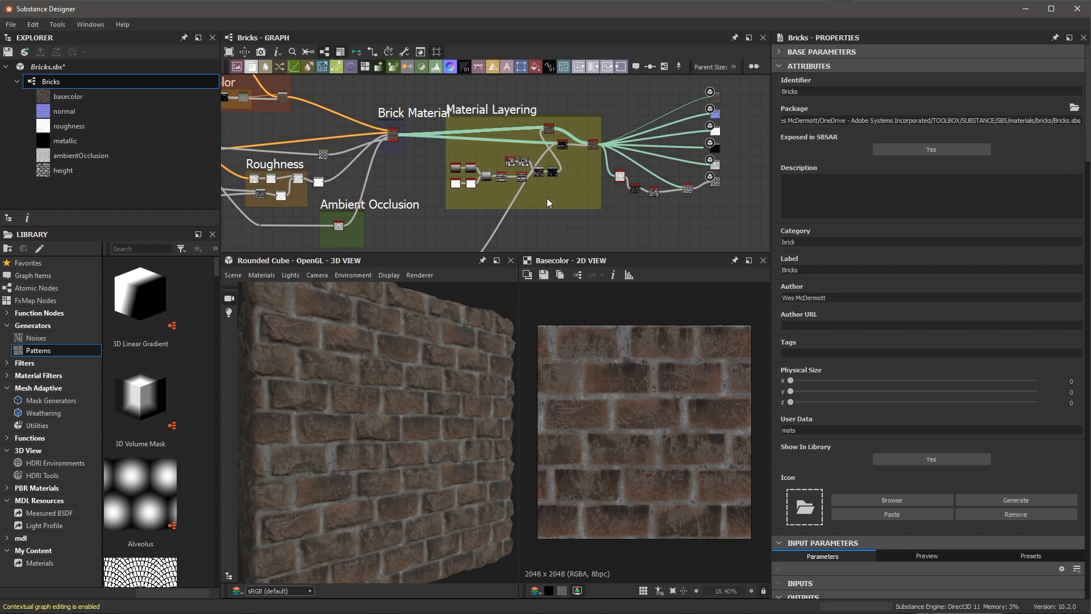
mouse_move(432, 203)
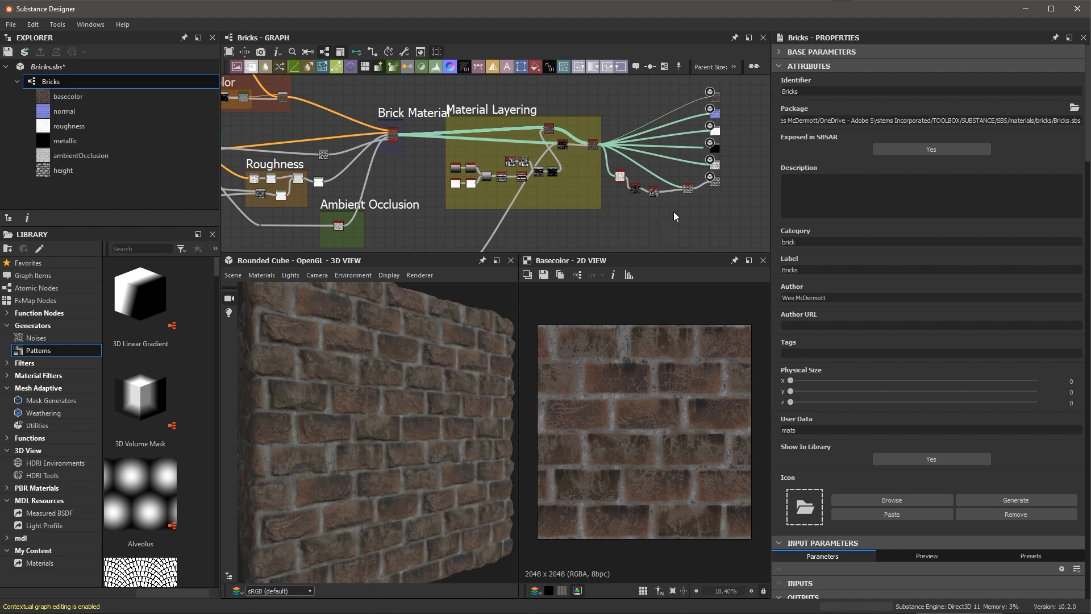
mouse_move(713, 223)
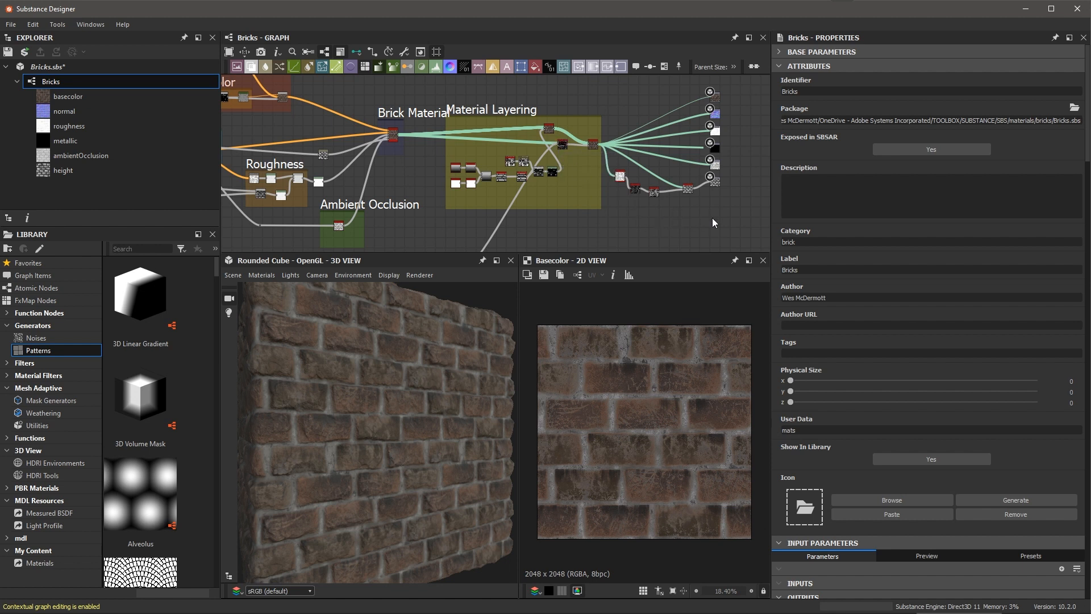
mouse_move(762, 81)
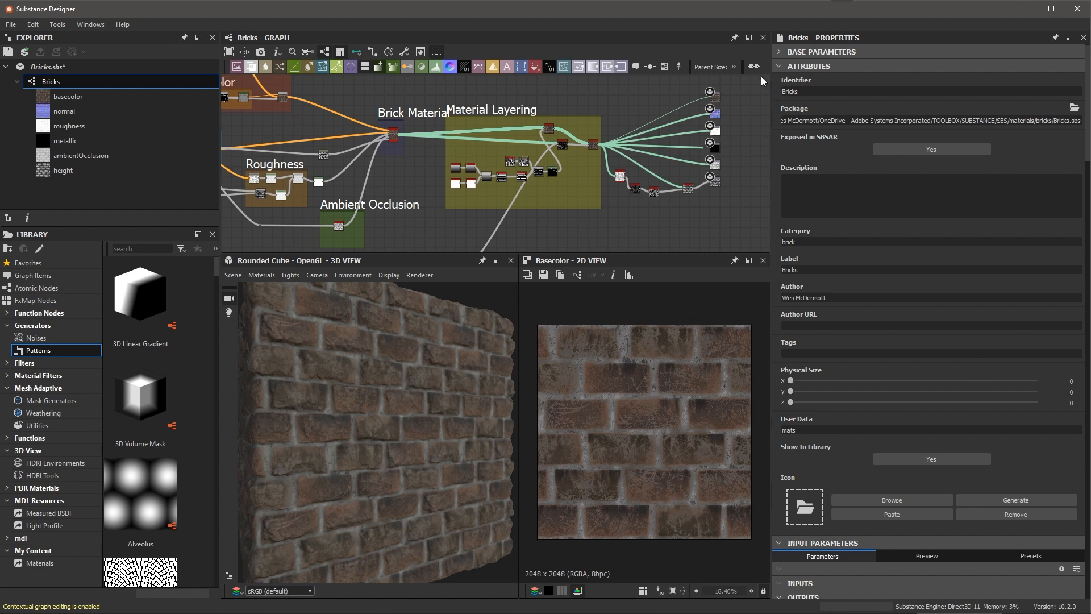
mouse_move(752, 102)
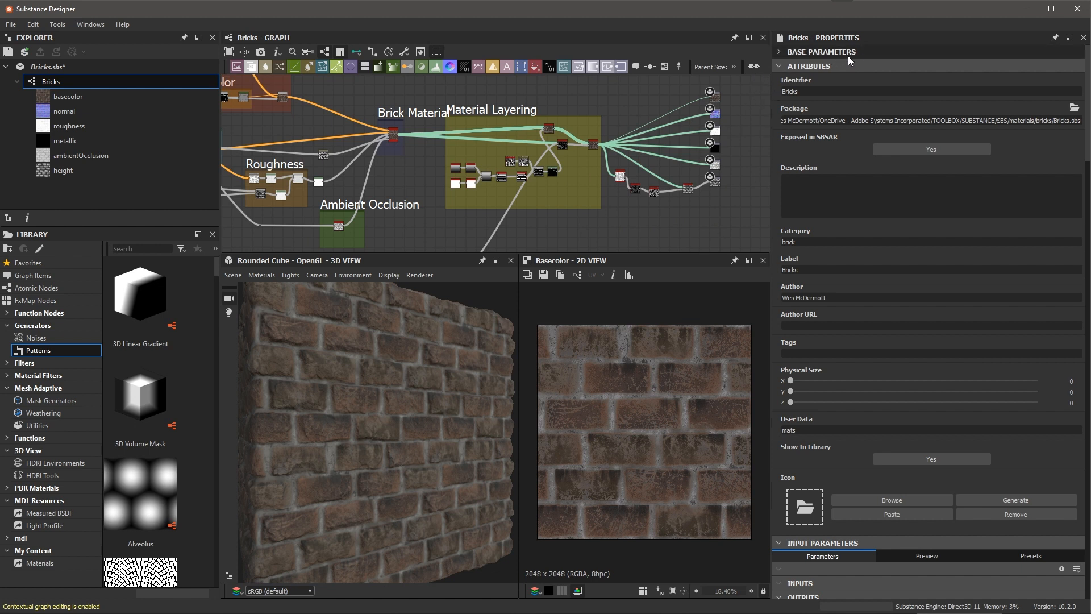
mouse_move(809, 66)
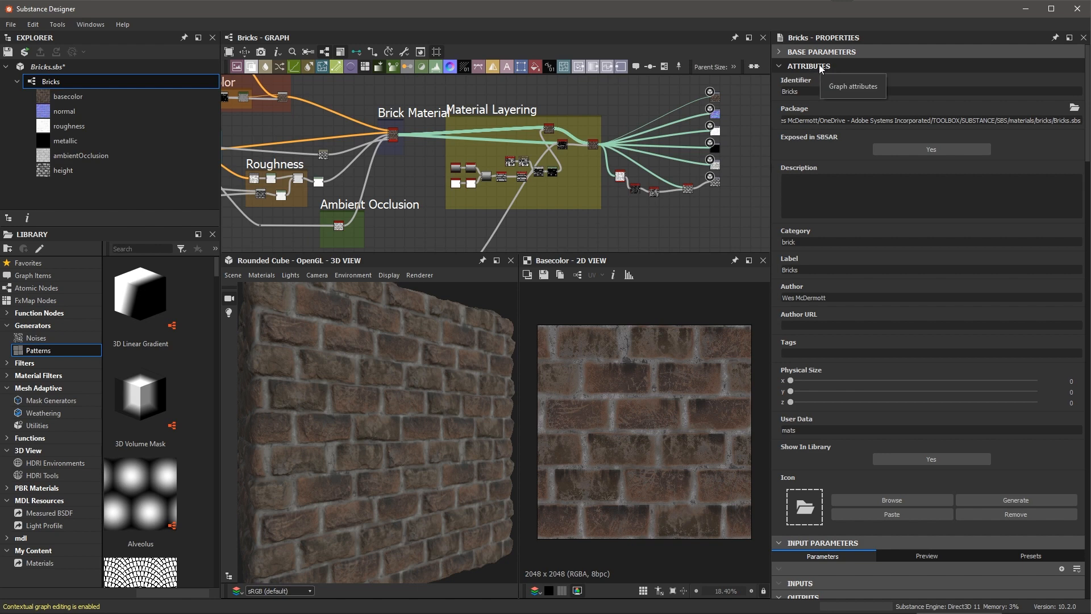
scroll("down", 3)
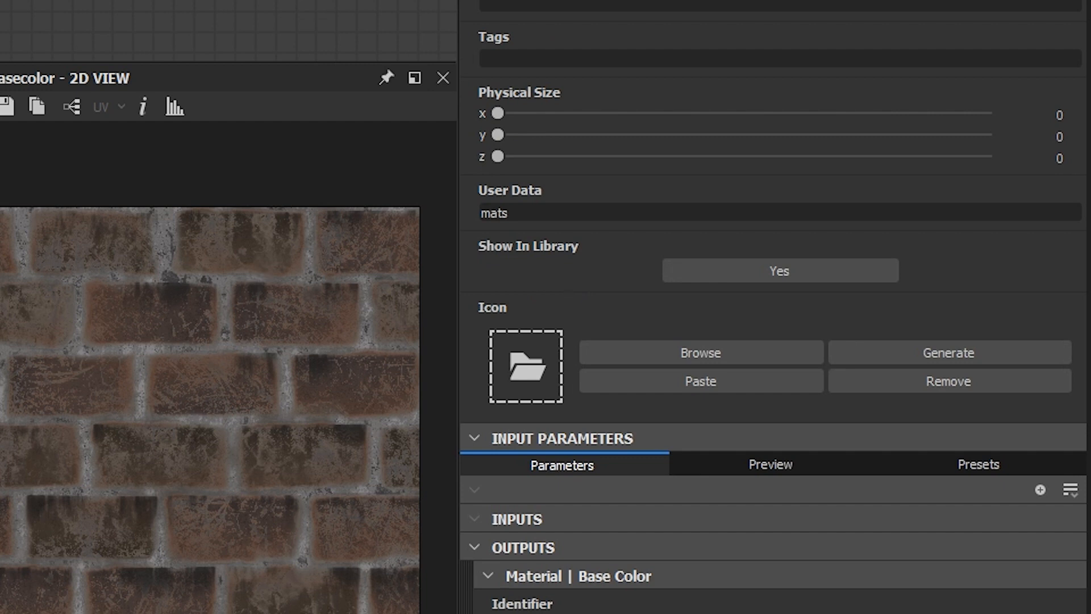
mouse_move(553, 292)
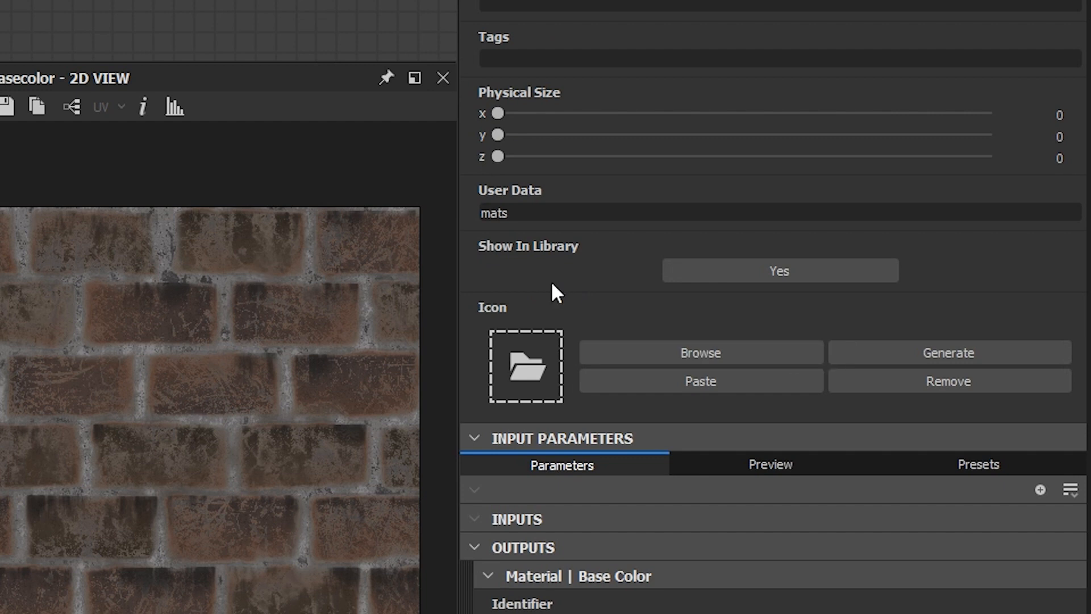
mouse_move(561, 309)
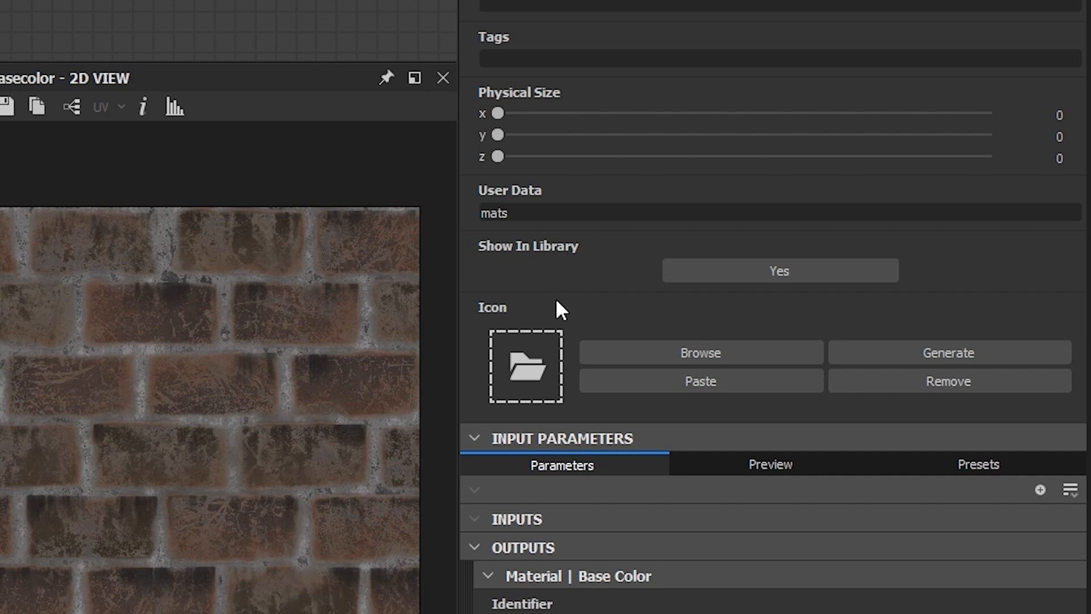
mouse_move(560, 311)
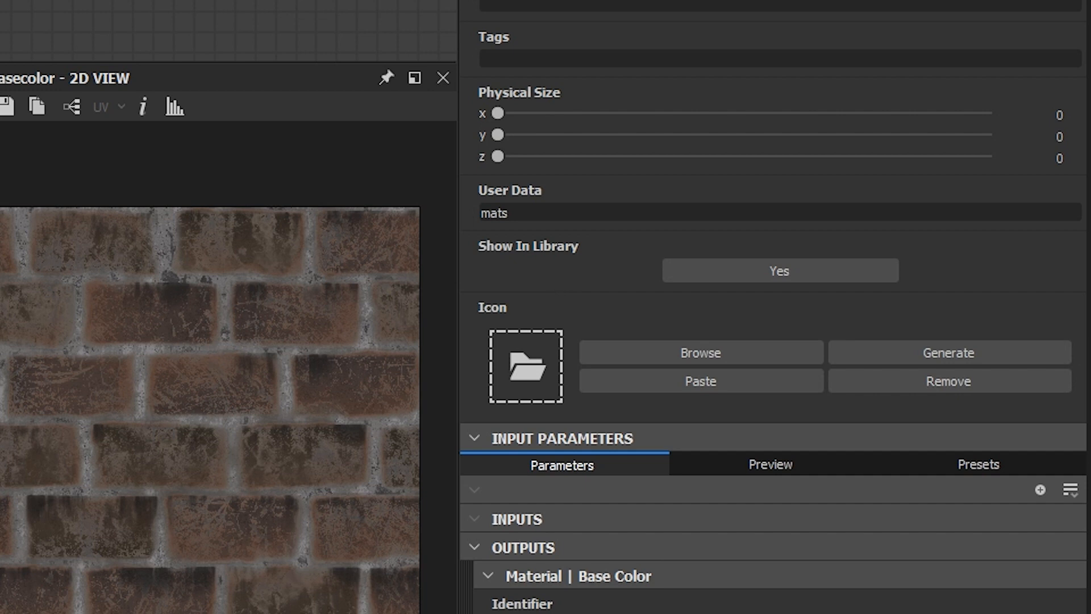
mouse_move(504, 395)
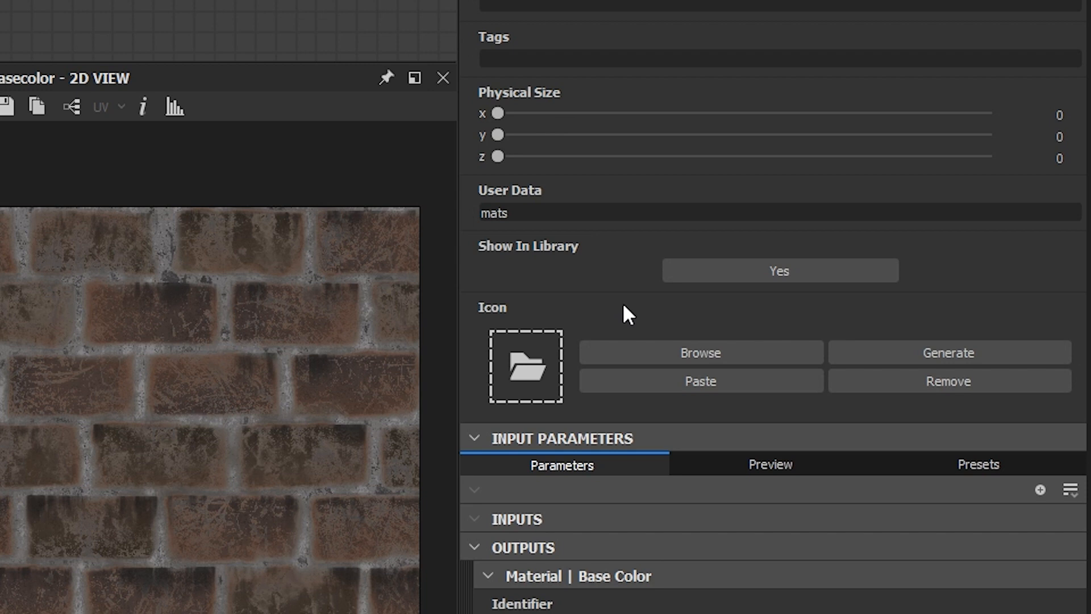
mouse_move(700, 382)
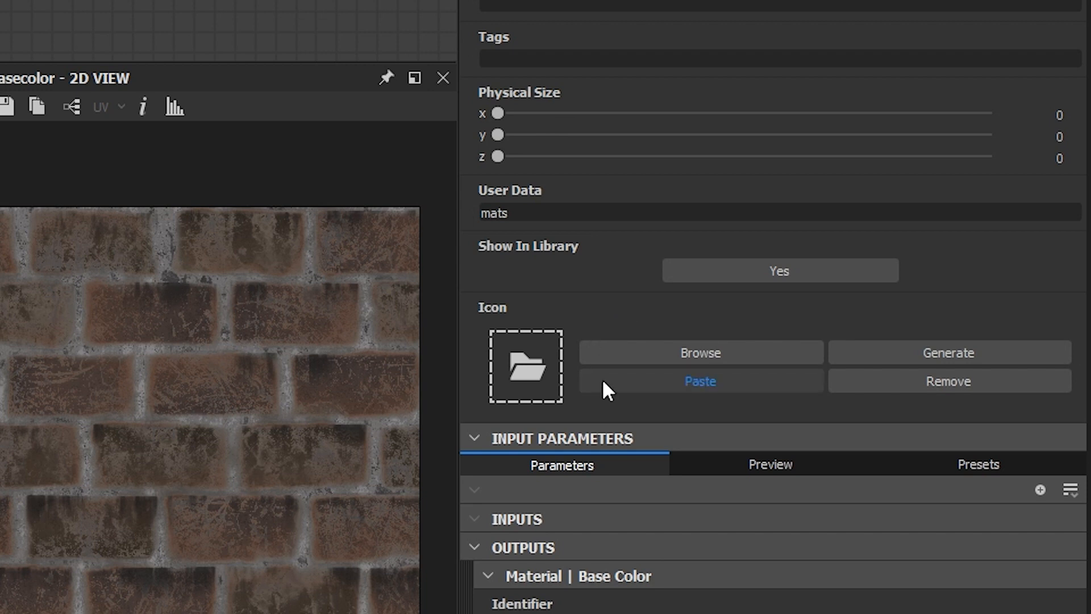
mouse_move(528, 368)
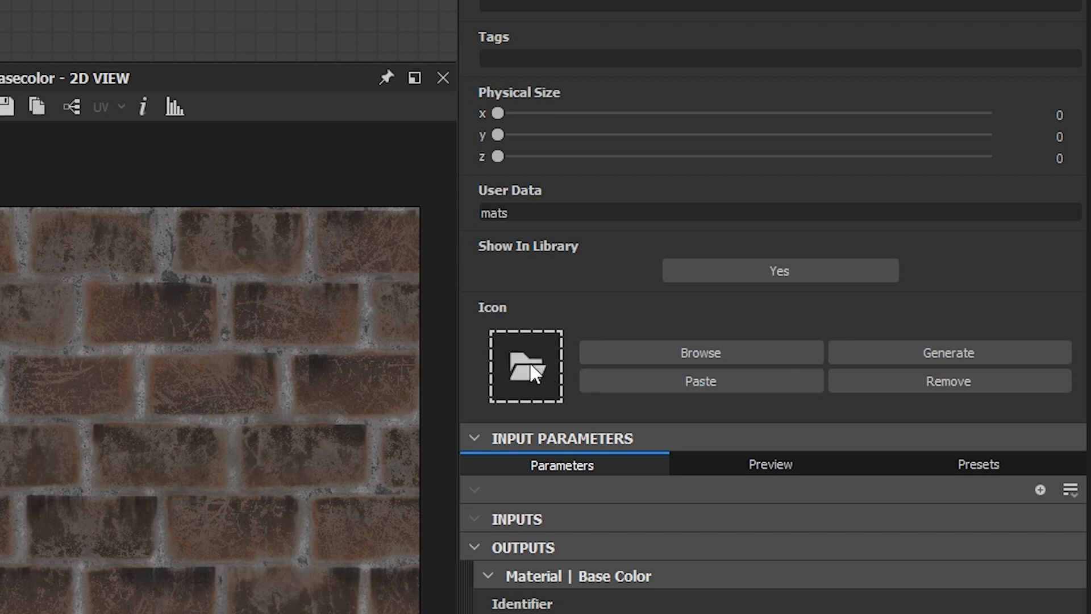
mouse_move(581, 291)
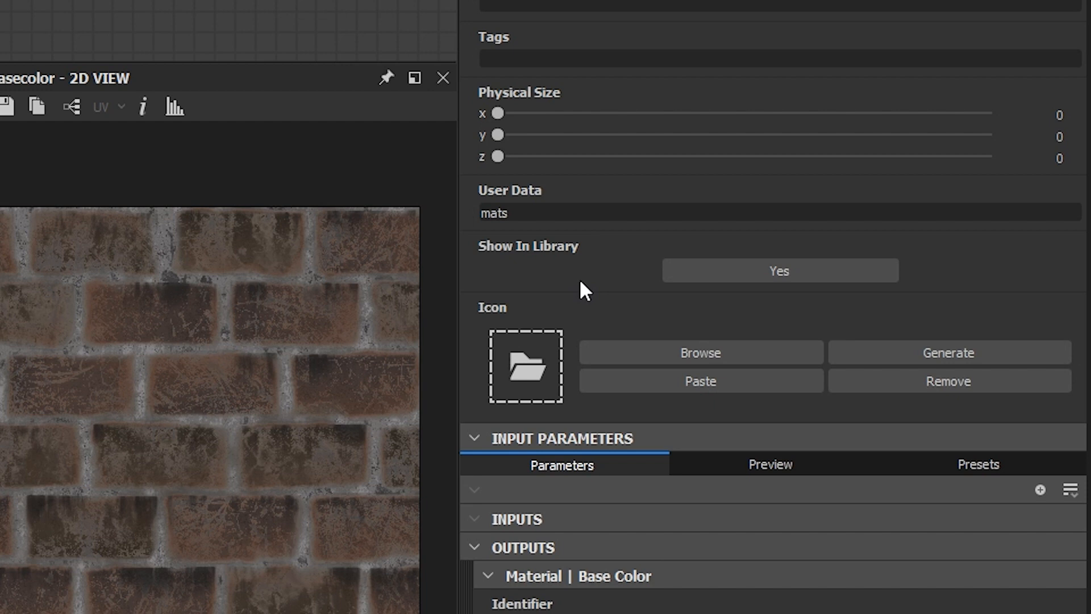
mouse_move(588, 297)
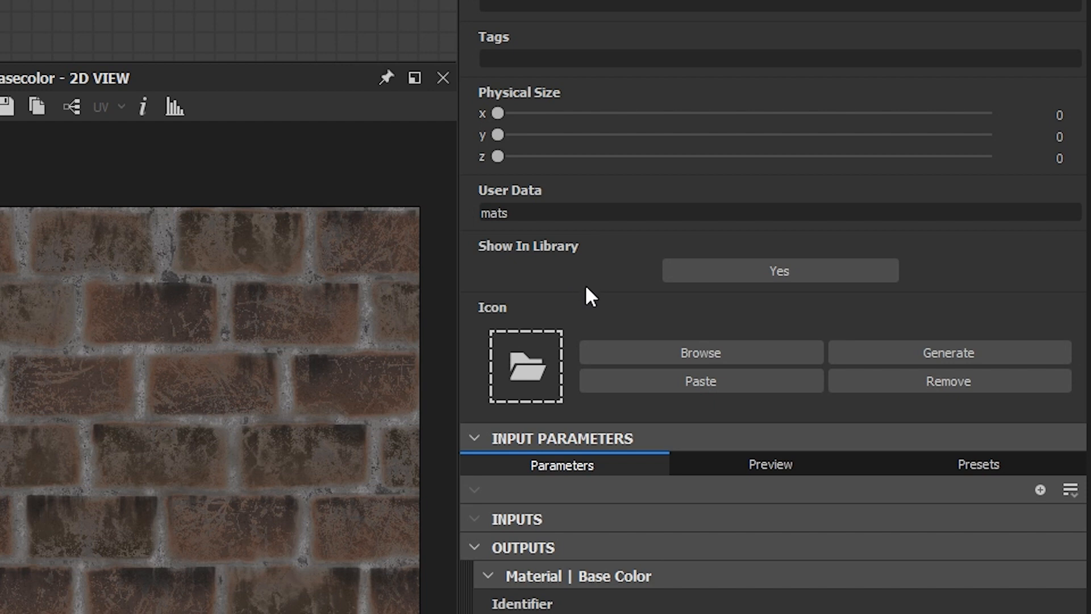
Step: Generate the Bricks graph icon as a brick-textured sphere thumbnail
left_click(949, 353)
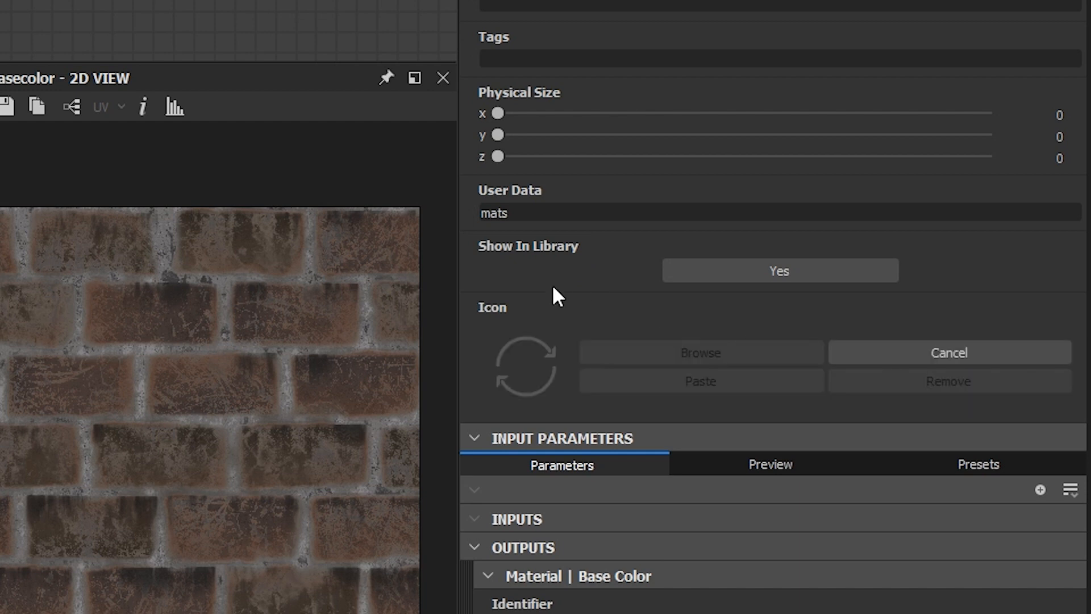
left_click(947, 352)
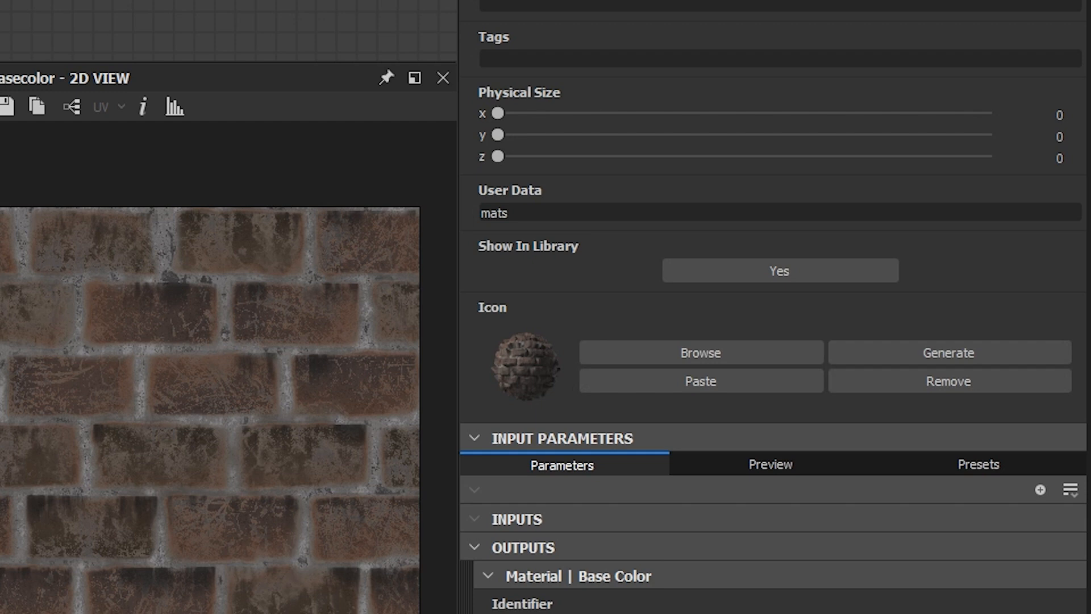
mouse_move(525, 427)
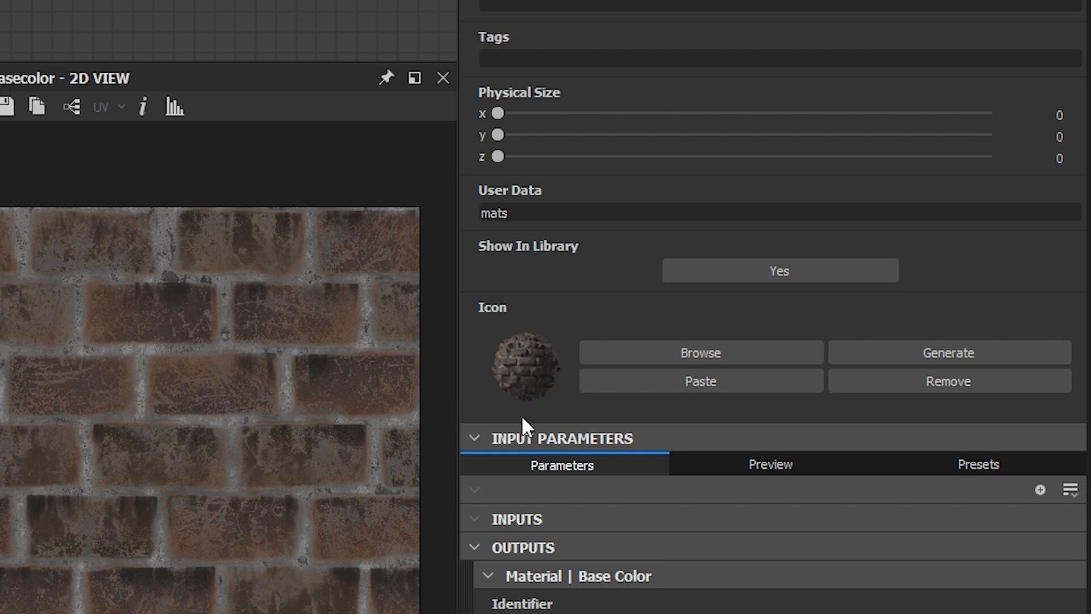
mouse_move(567, 420)
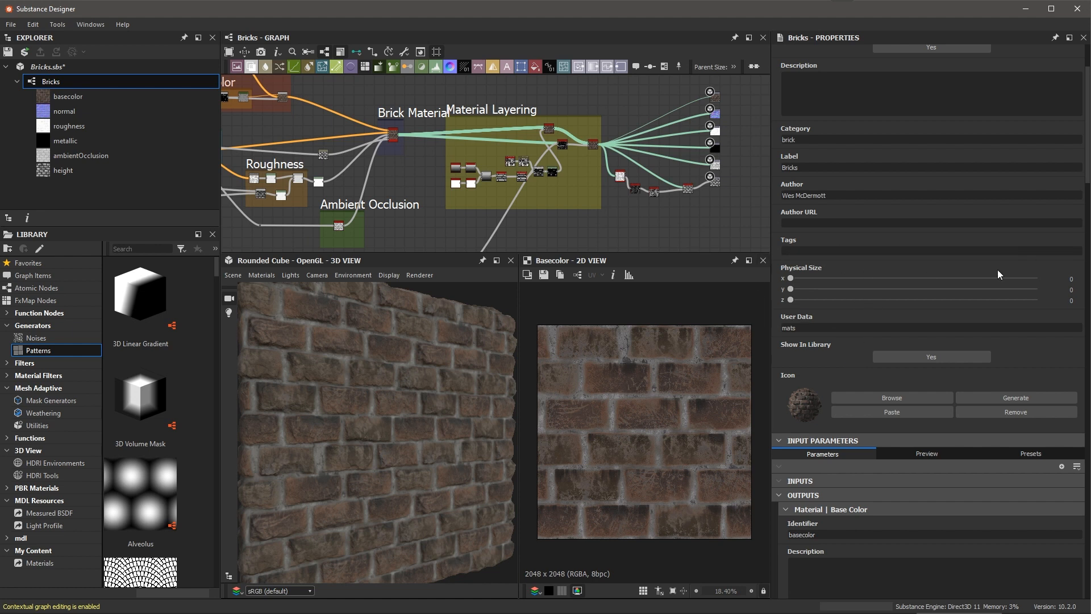
mouse_move(921, 275)
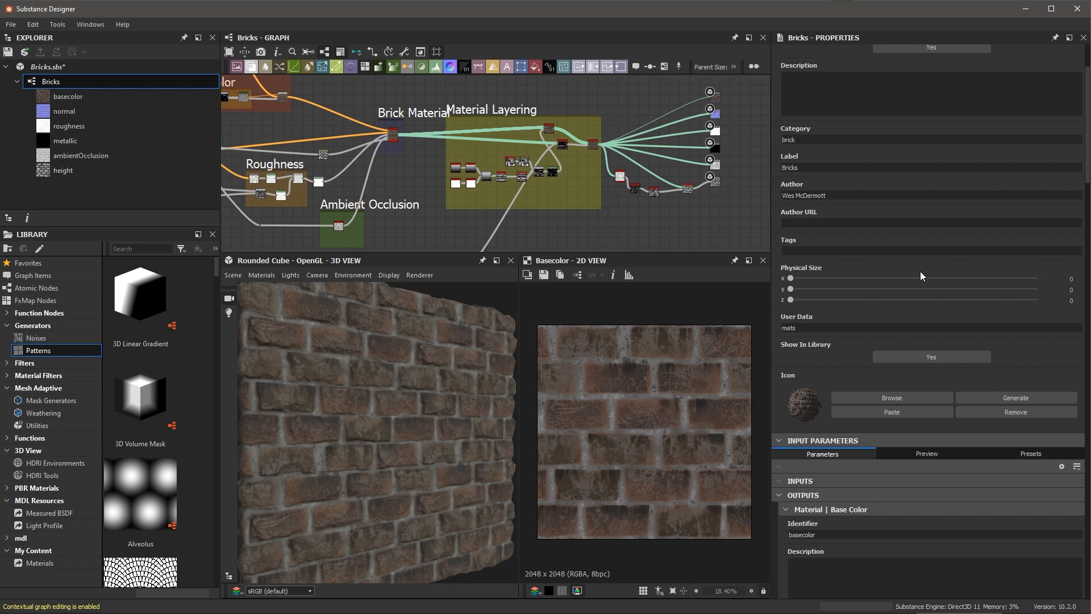
mouse_move(437, 405)
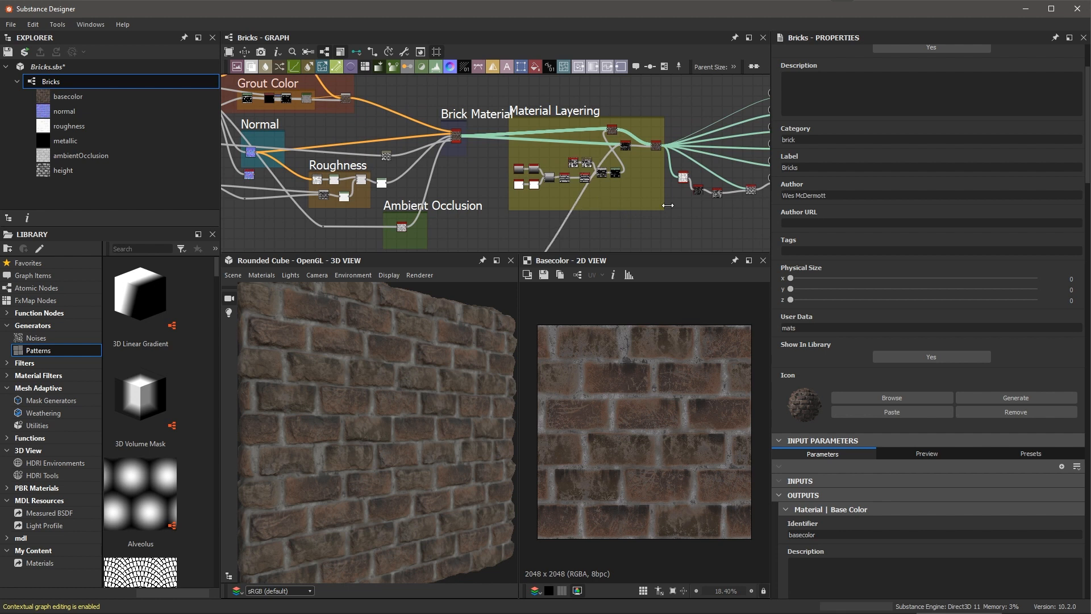
mouse_move(766, 294)
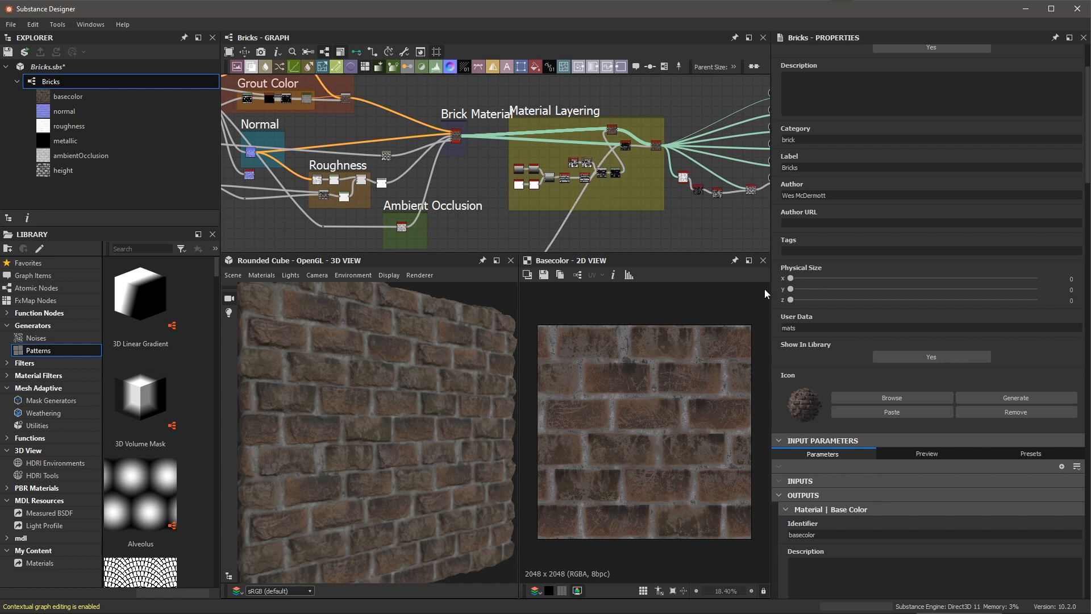
mouse_move(774, 308)
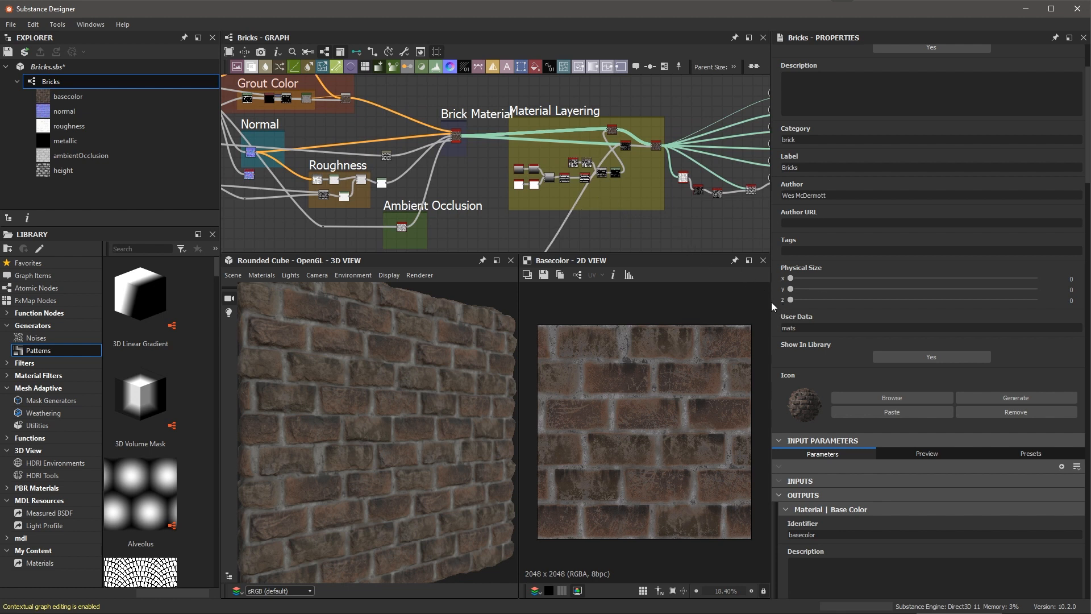
mouse_move(666, 212)
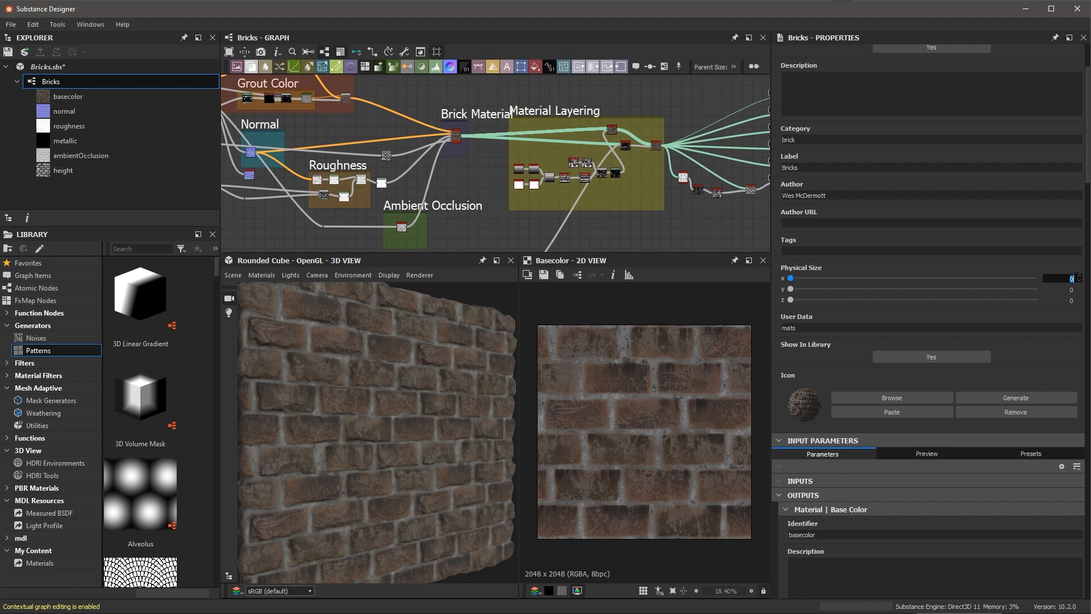
Step: Enter the Bricks graph physical size as 300 x 300 x 15
left_click_drag(790, 277, 914, 278)
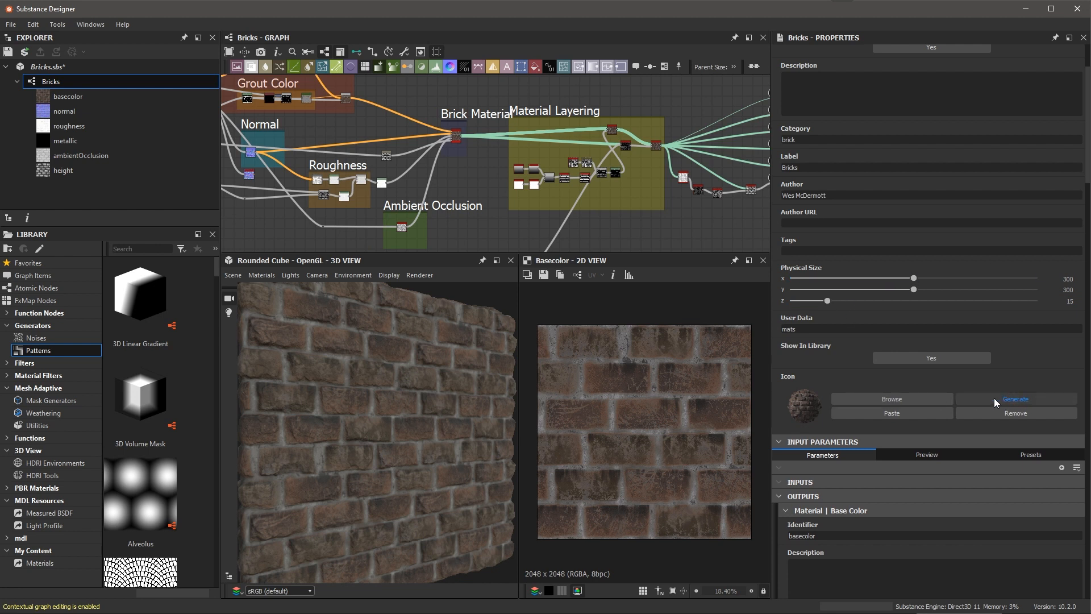
Step: Regenerate the Bricks icon to reflect the 300 x 300 x 15 physical size
left_click(1015, 399)
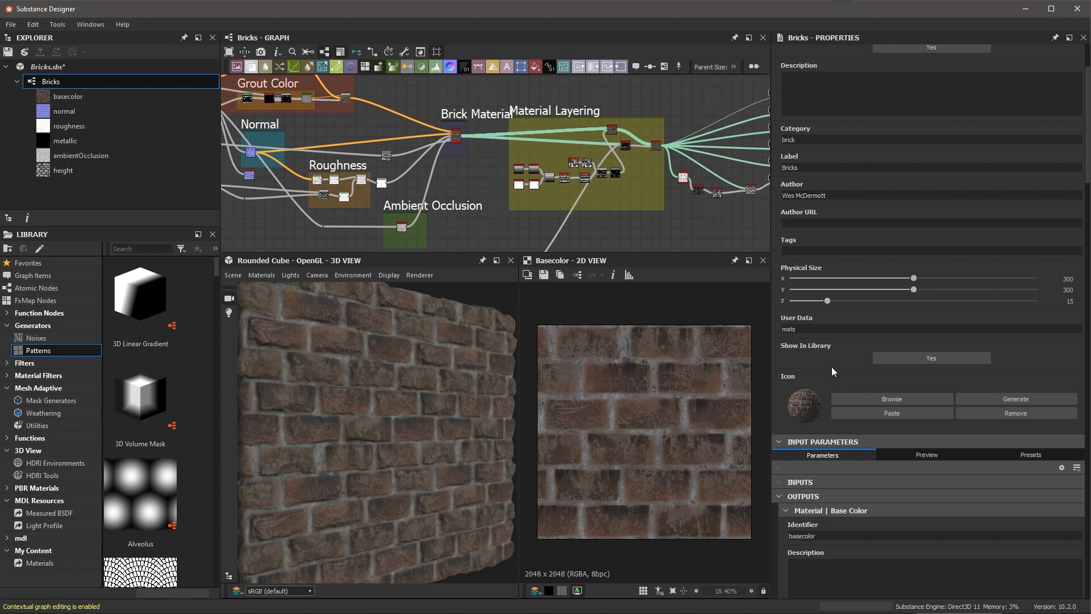
mouse_move(820, 397)
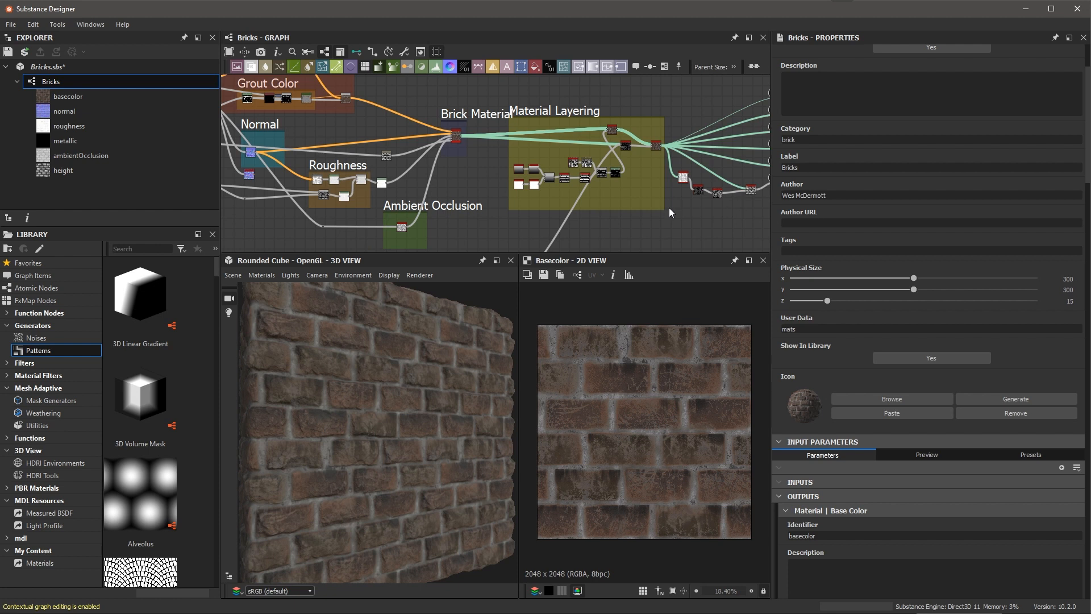
mouse_move(867, 249)
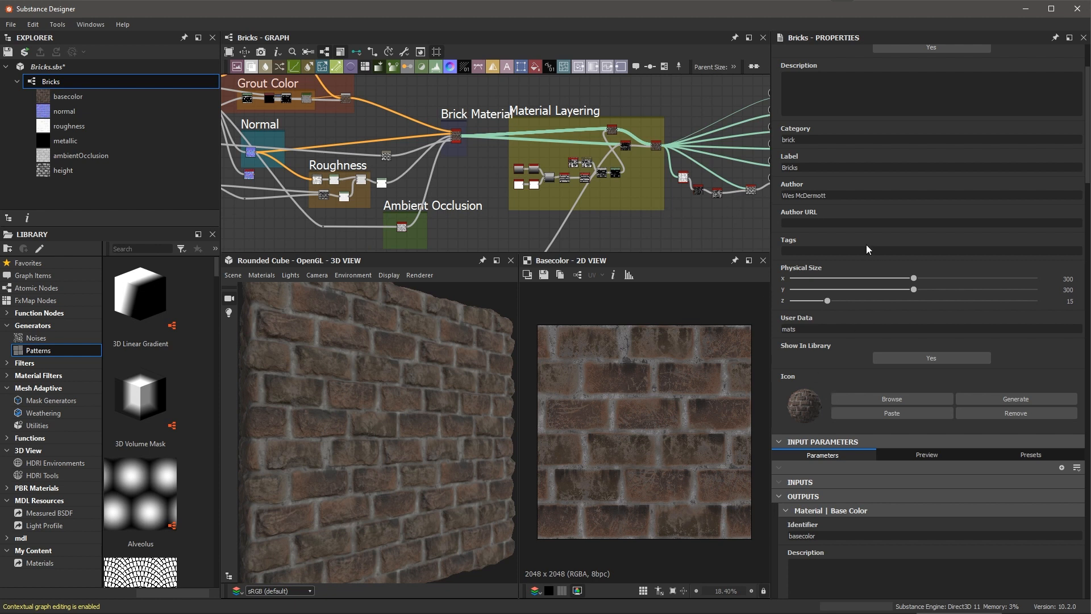
mouse_move(312, 314)
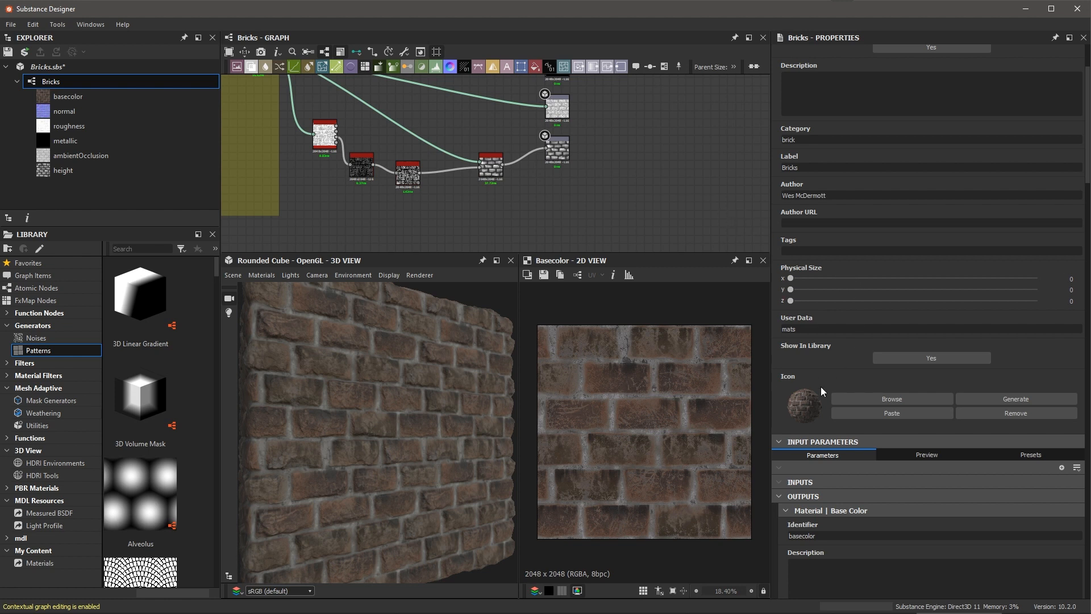
Step: Regenerate the Bricks icon with physical size now at 0 x 0 x 0
left_click(1014, 399)
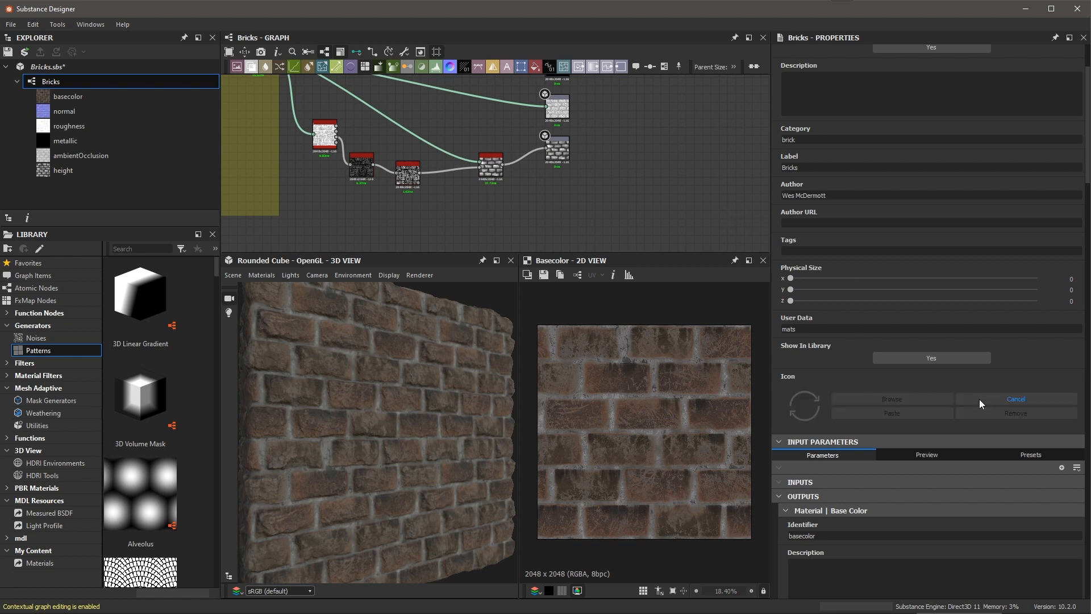
left_click(1015, 399)
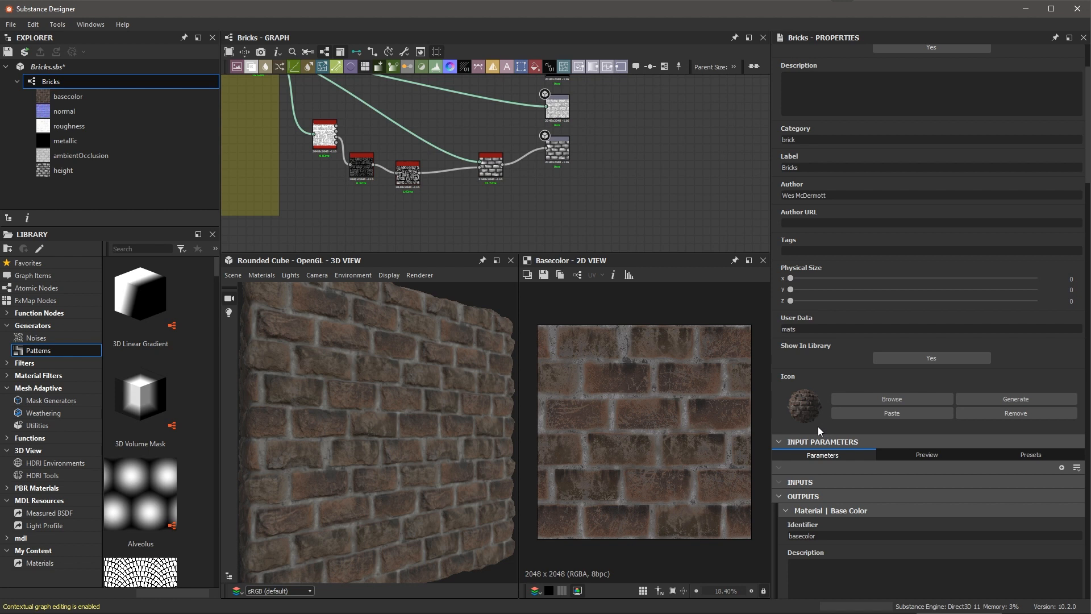
mouse_move(610, 195)
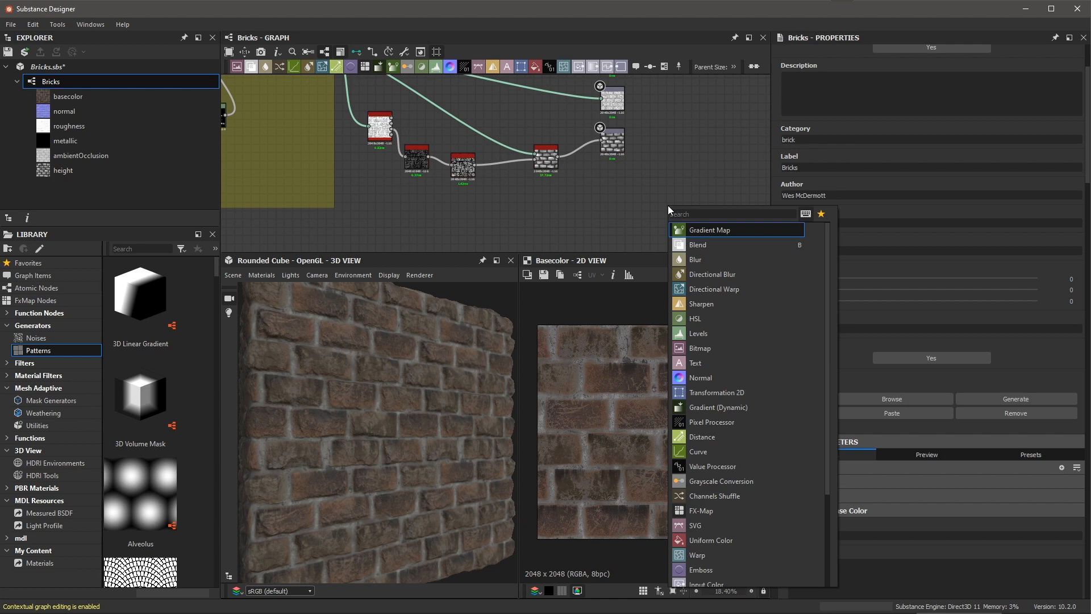
Step: Add an Output node and set its usage to physicalSize with RGBA components
type("out")
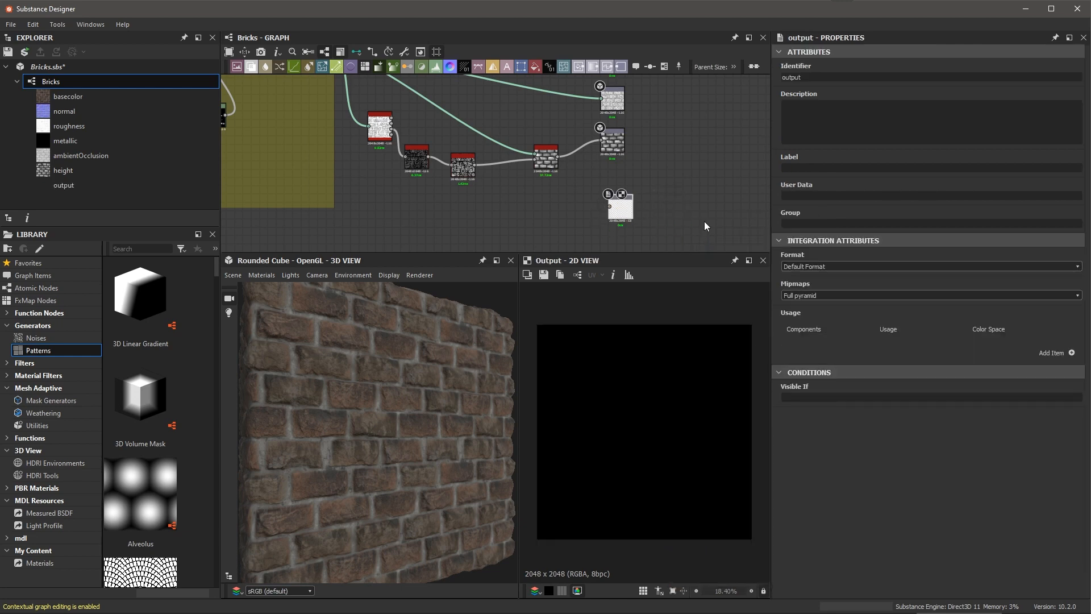
left_click(1055, 358)
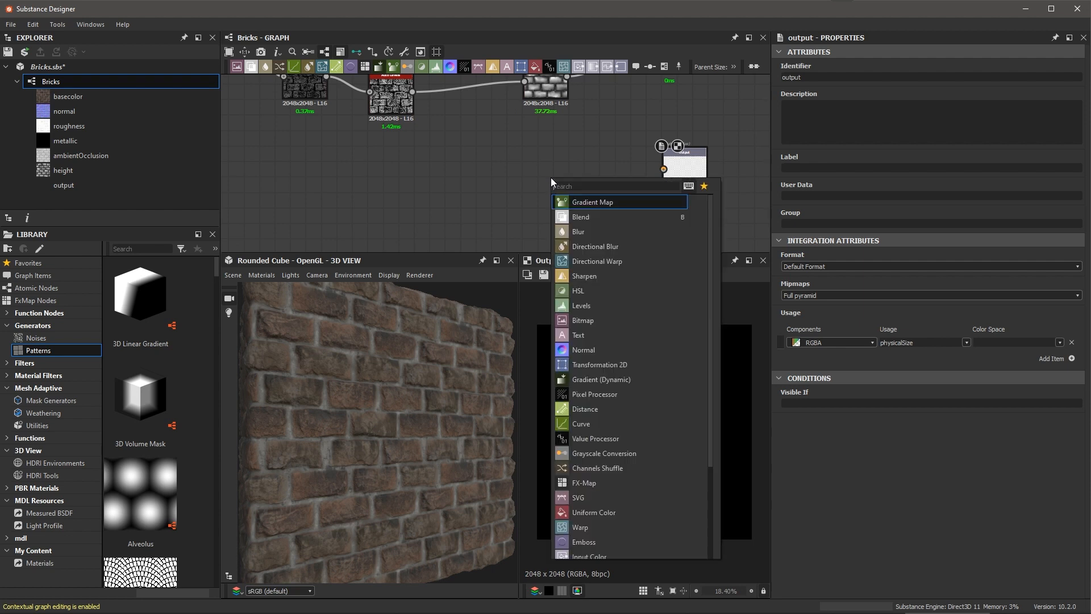
mouse_move(579, 439)
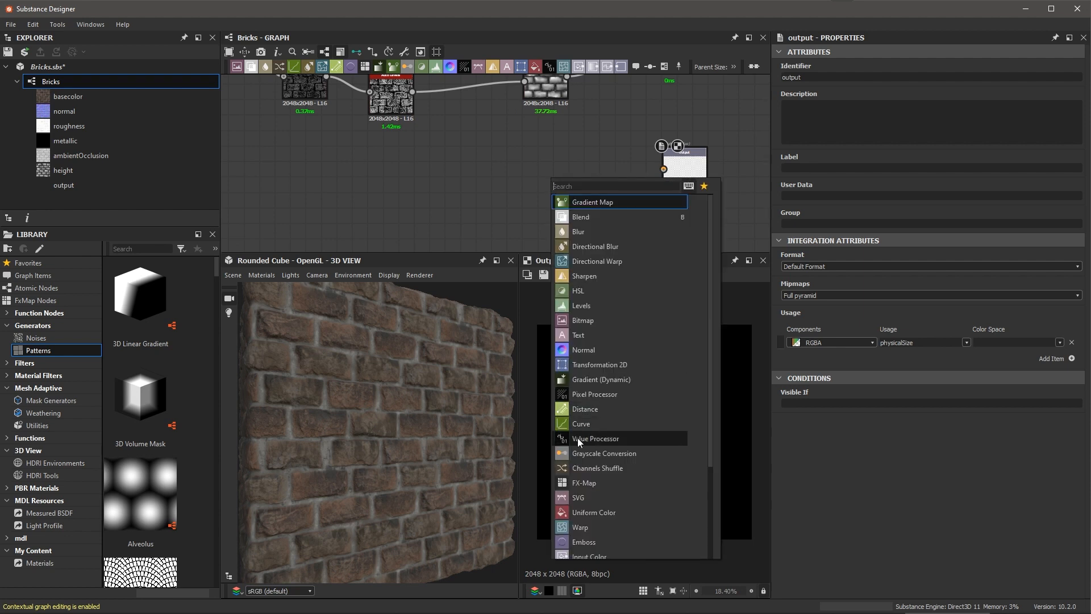
Step: Add a Value Processor node beside the output and edit its function graph
left_click(594, 439)
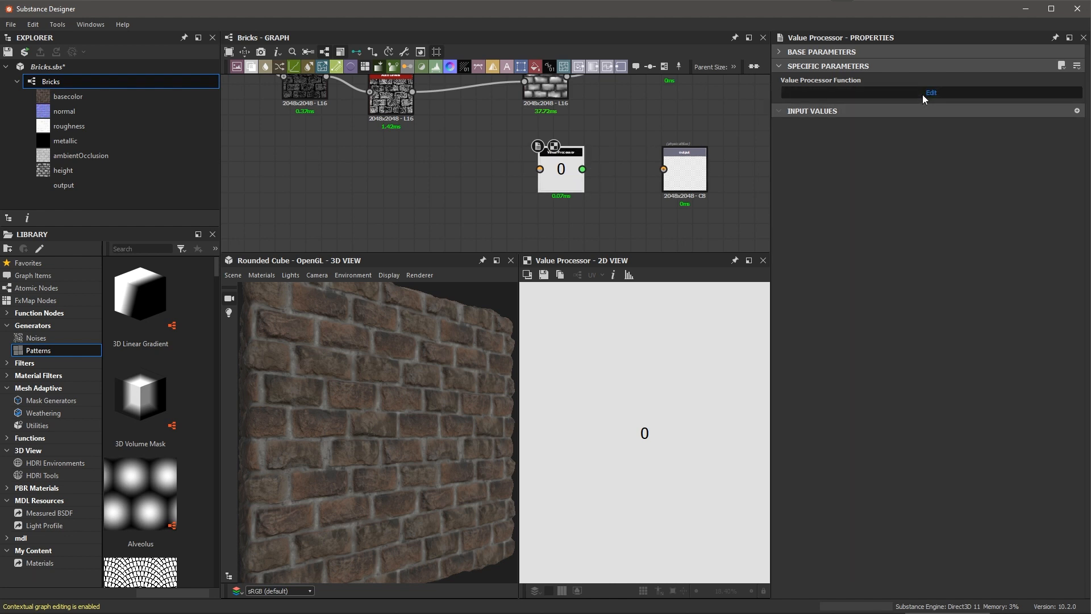
left_click(931, 92)
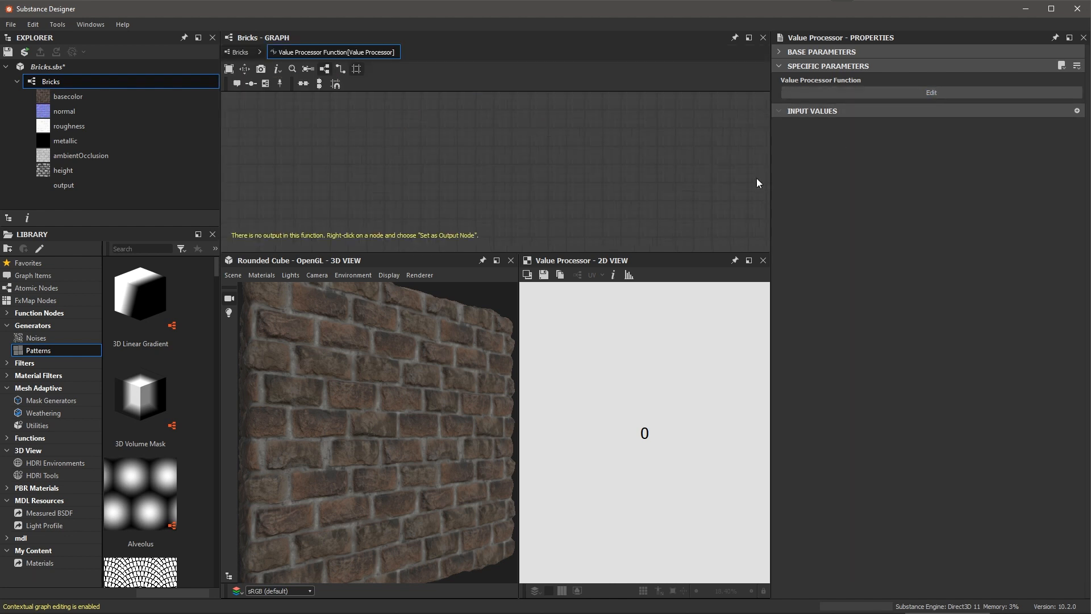
mouse_move(546, 182)
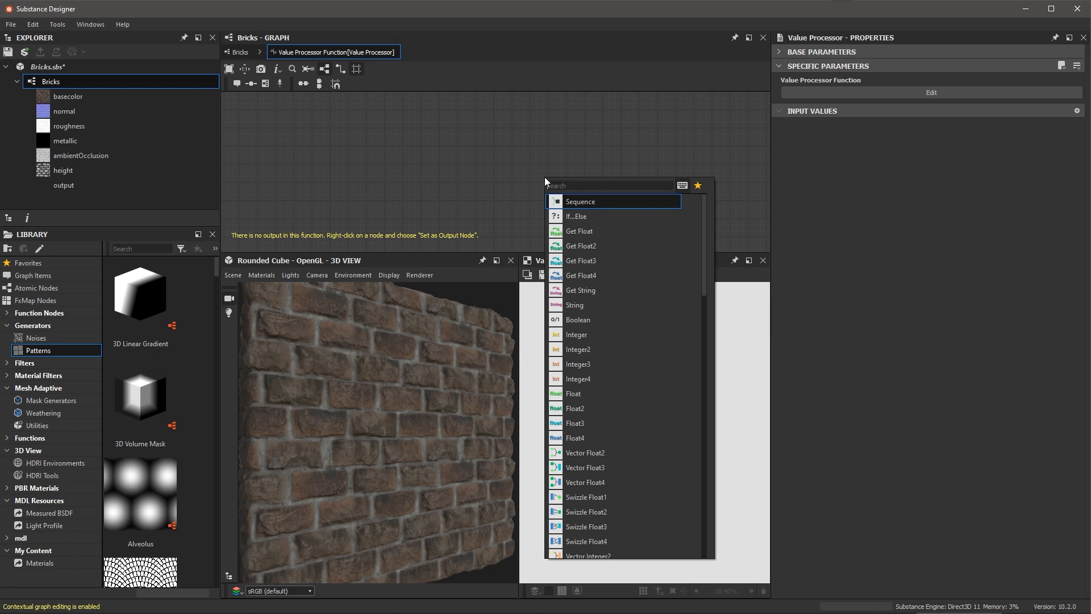
Step: Add a Float3 constant of 300, 300, 15 and set it as the function's output node
type("flo")
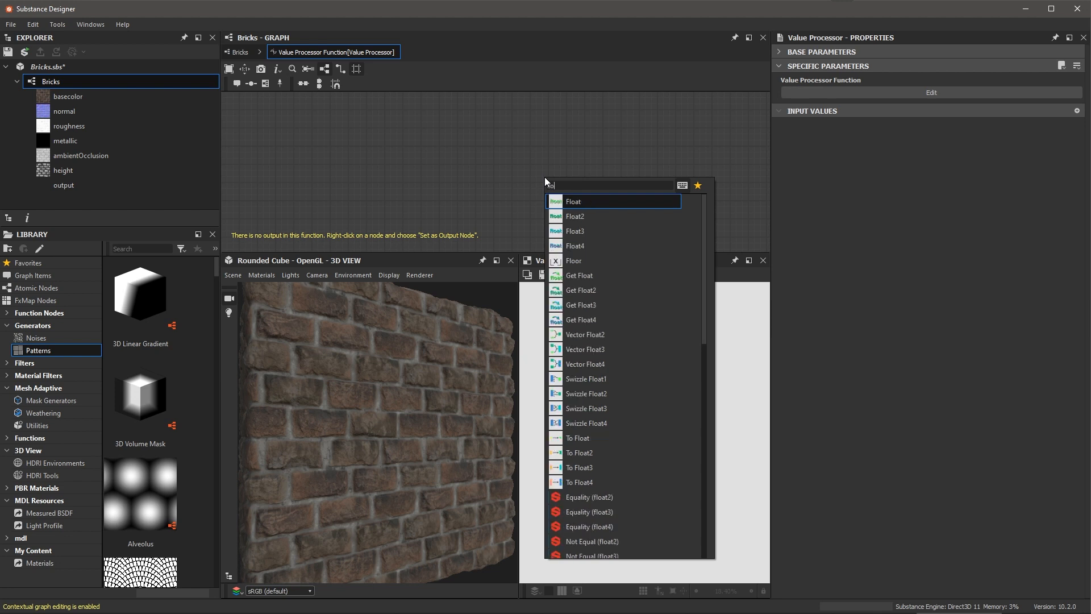
left_click(575, 231)
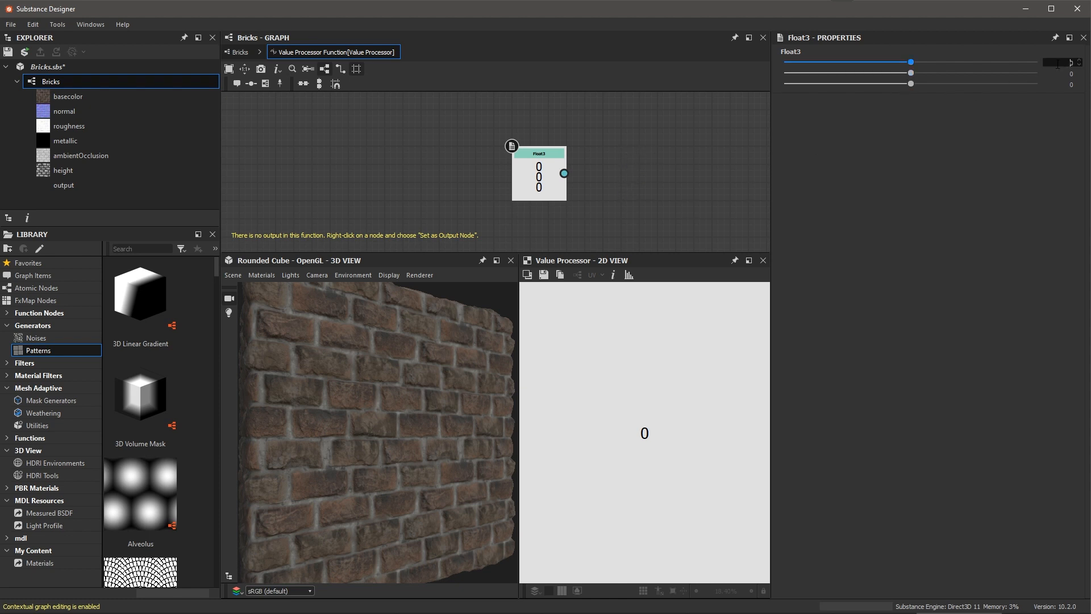
type("300")
left_click(1062, 83)
type("15")
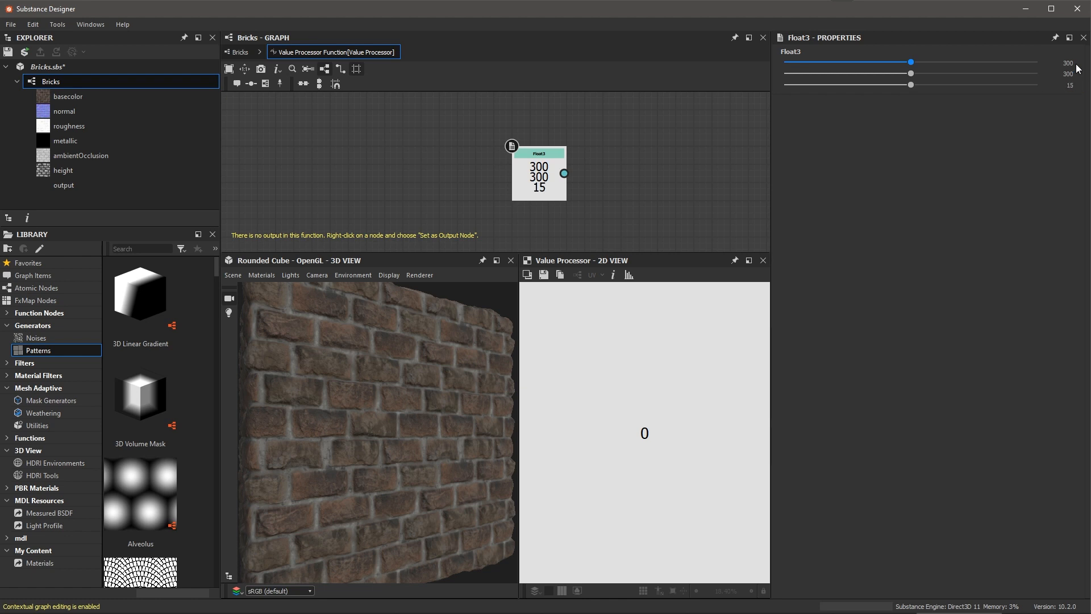
right_click(538, 175)
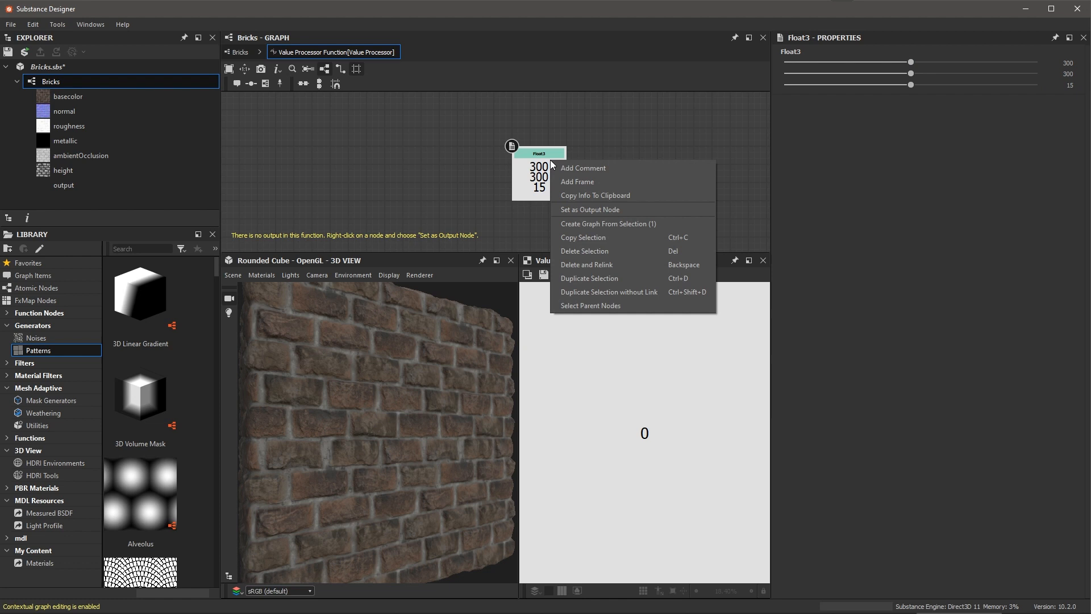
left_click(589, 209)
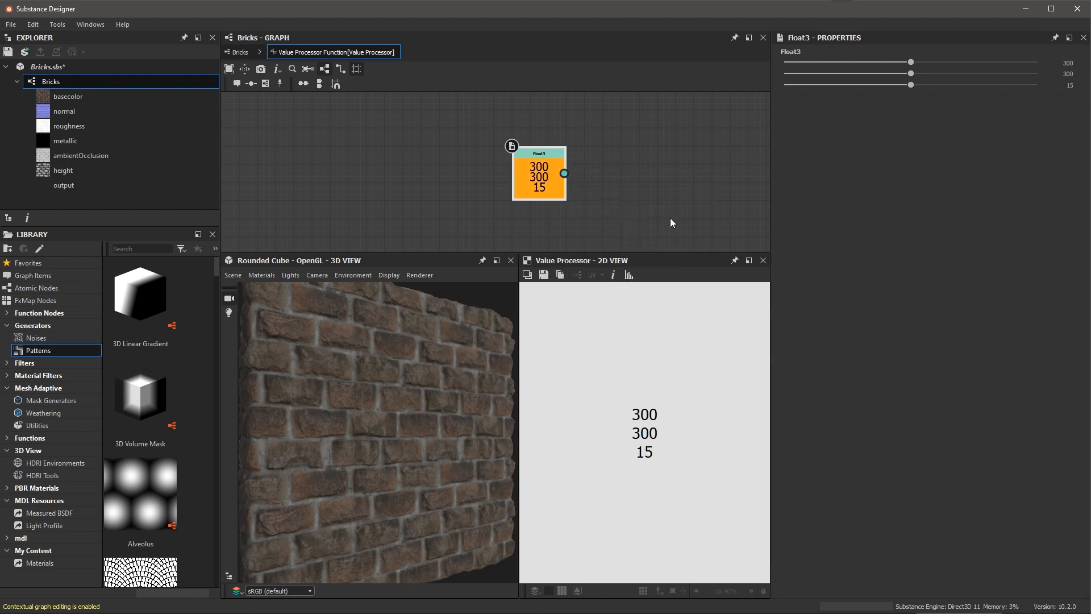
mouse_move(658, 501)
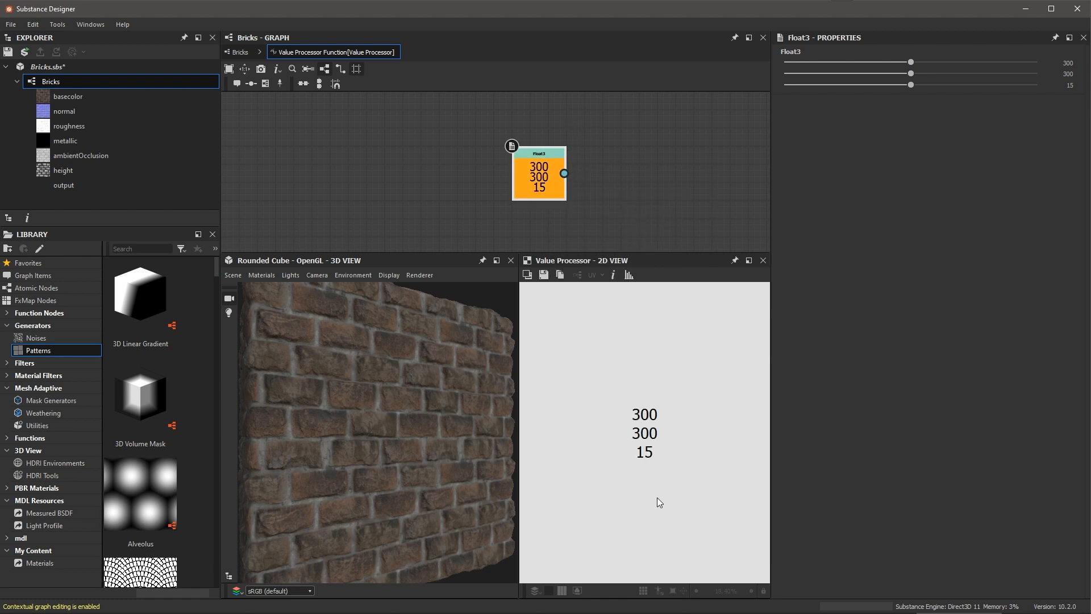
mouse_move(684, 426)
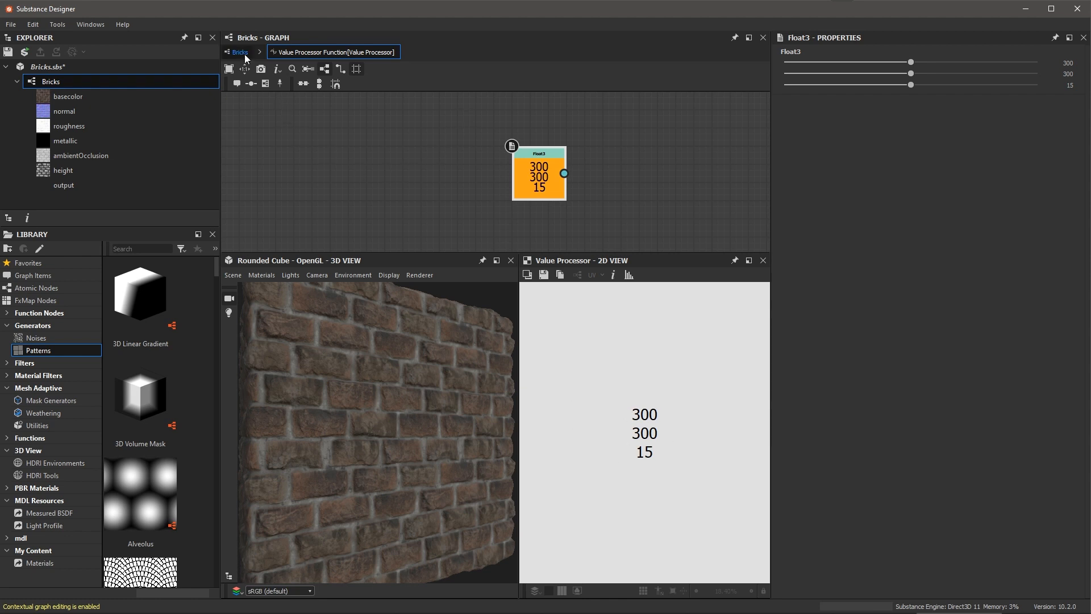
Step: Return to the Bricks graph and connect the Value Processor to the physicalSize output
left_click(239, 51)
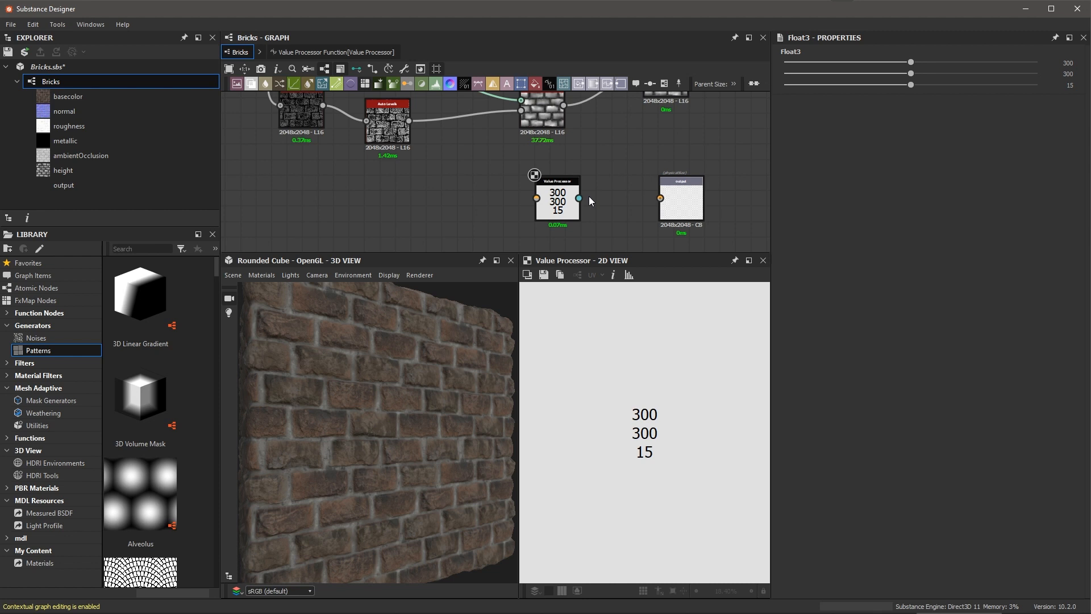
left_click_drag(579, 197, 659, 198)
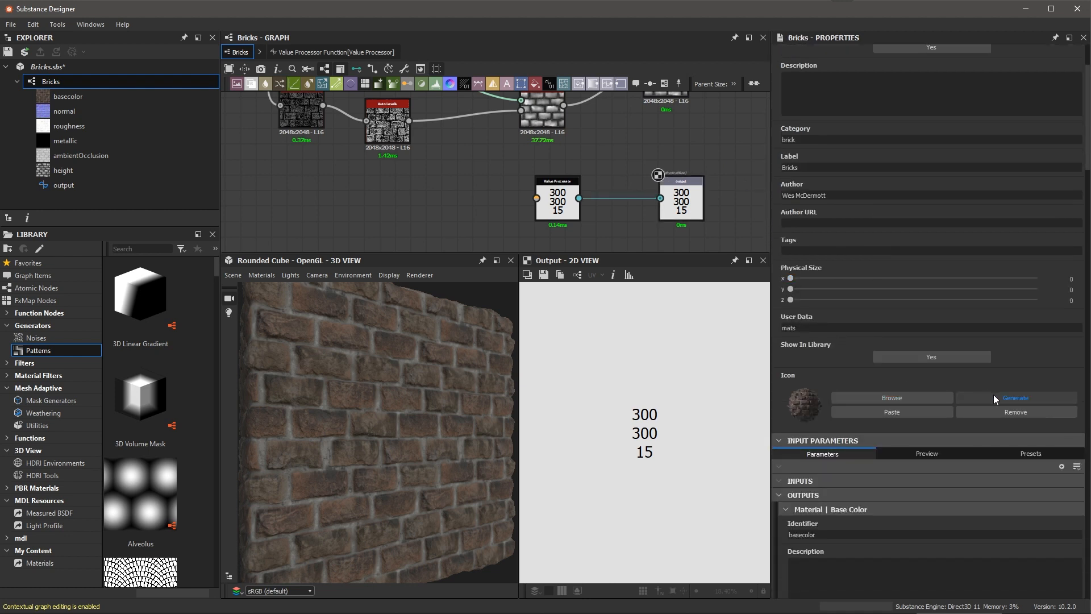
Step: Regenerate the Bricks icon, then inspect the output node previewing 300, 300, 15
left_click(1015, 398)
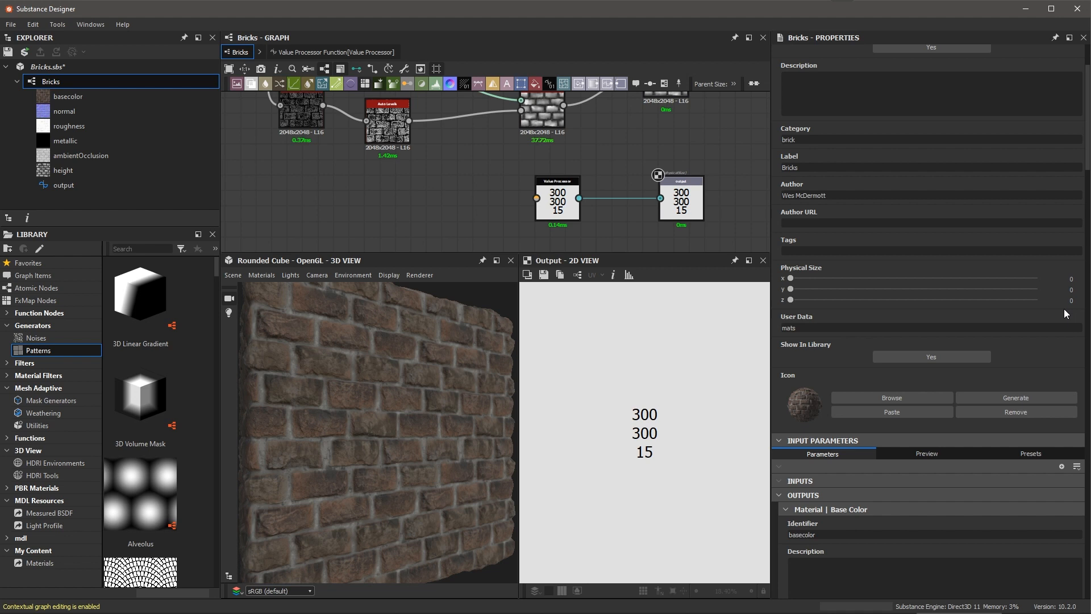
mouse_move(823, 403)
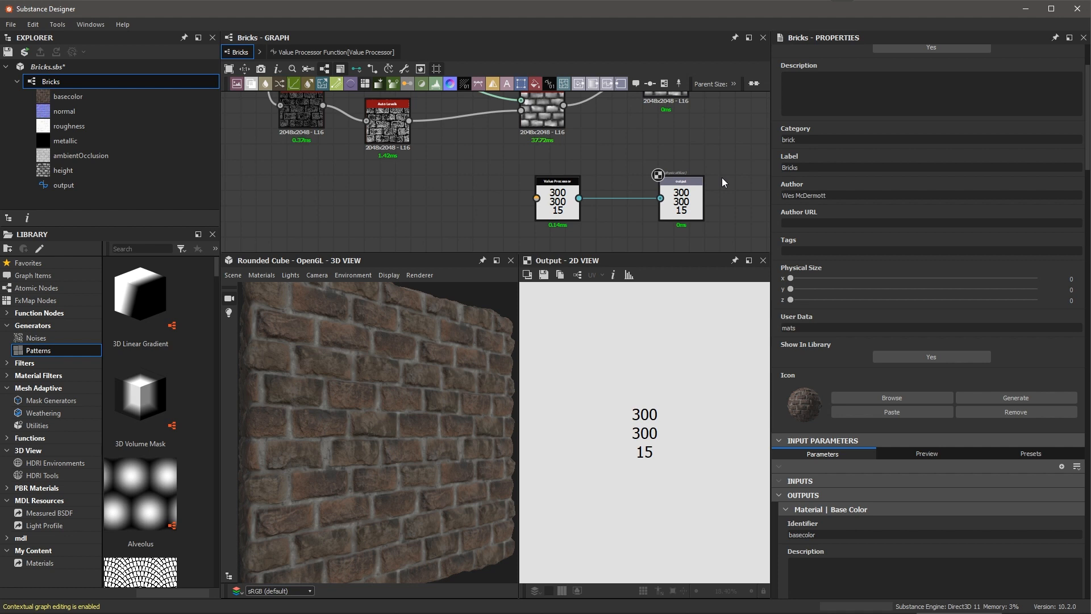
mouse_move(831, 390)
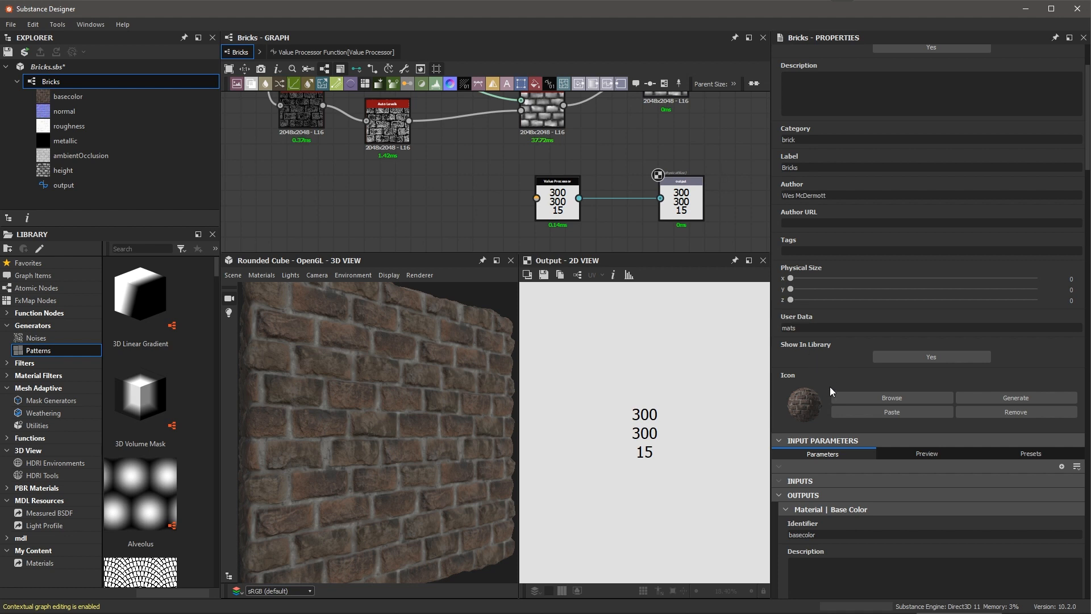
mouse_move(874, 353)
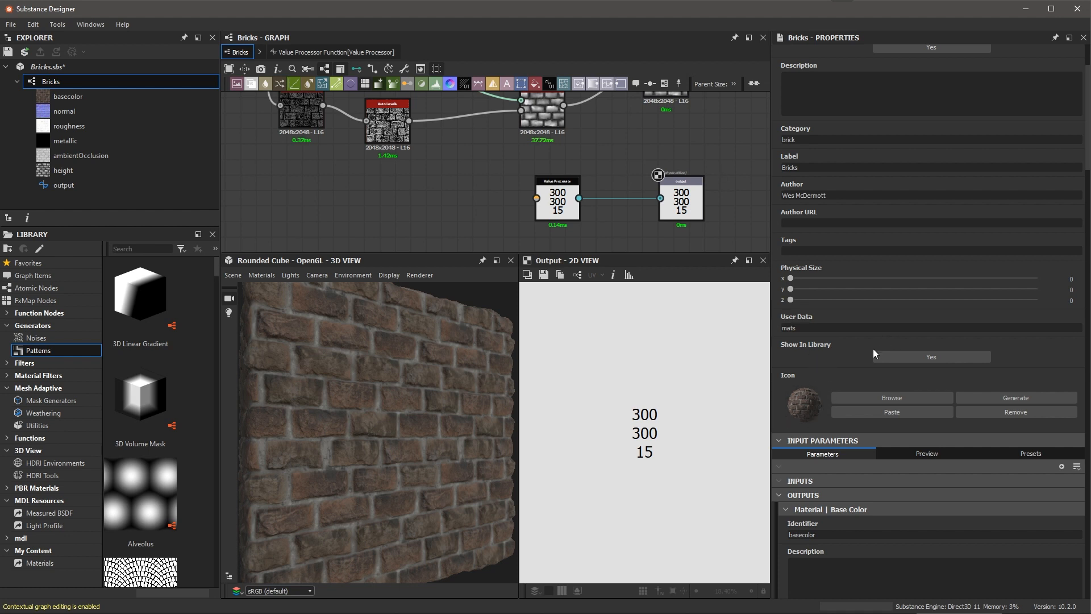
mouse_move(881, 382)
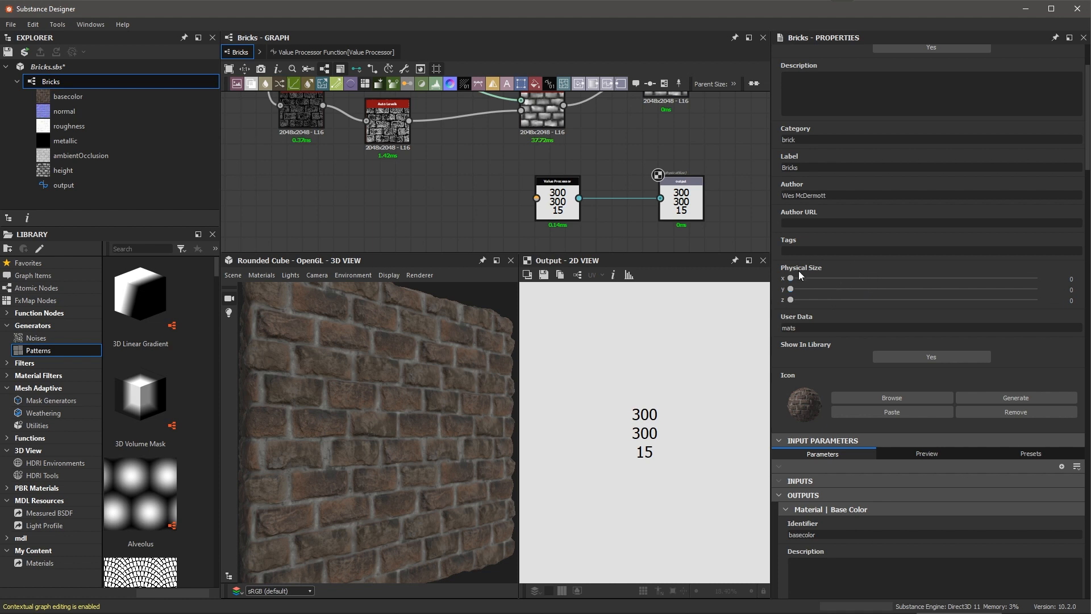
left_click(681, 183)
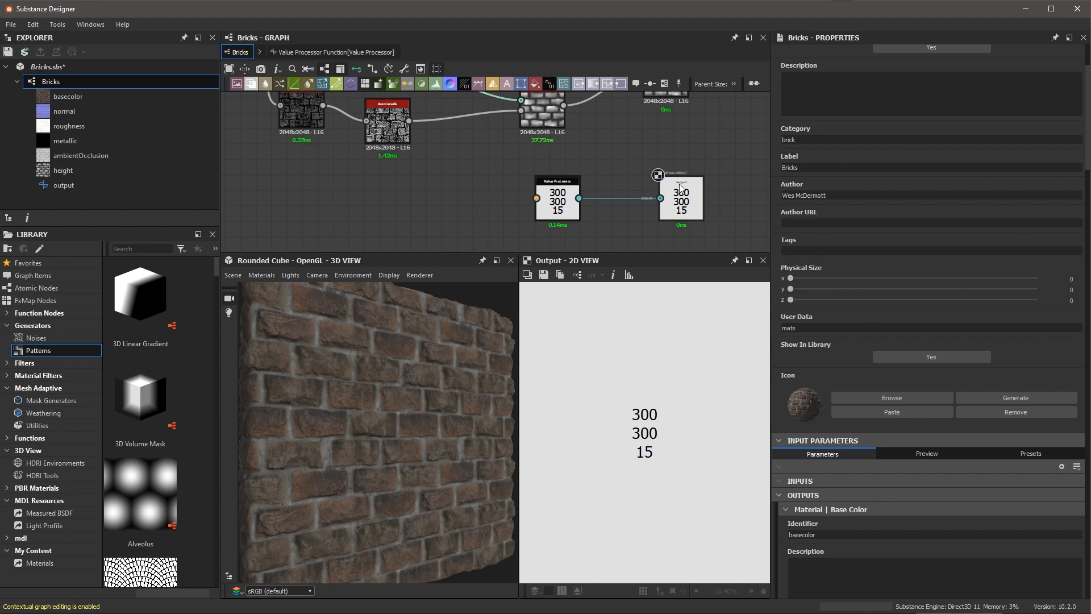
left_click(681, 173)
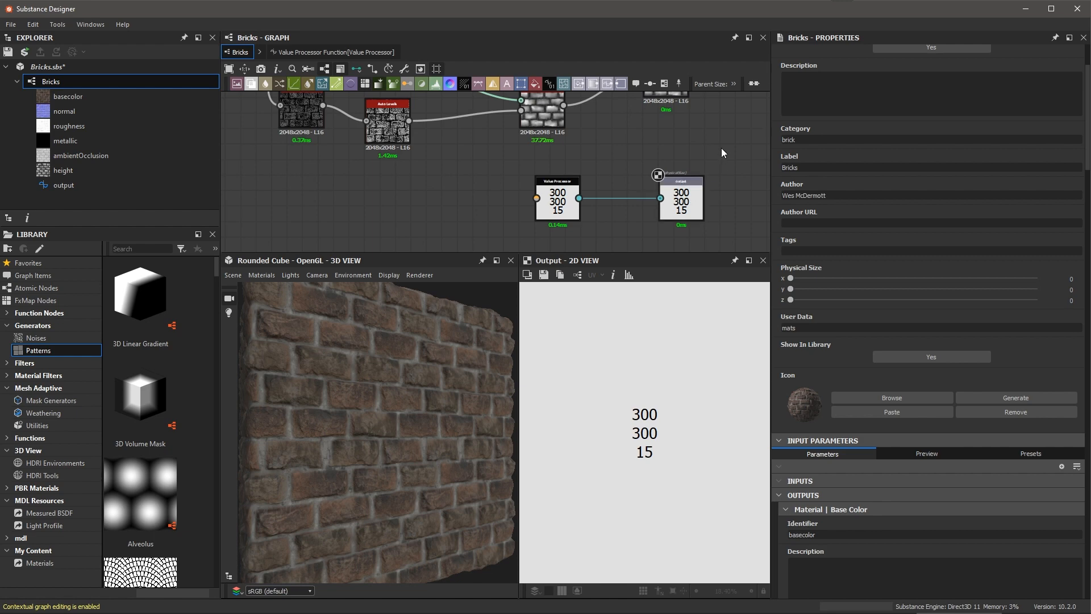